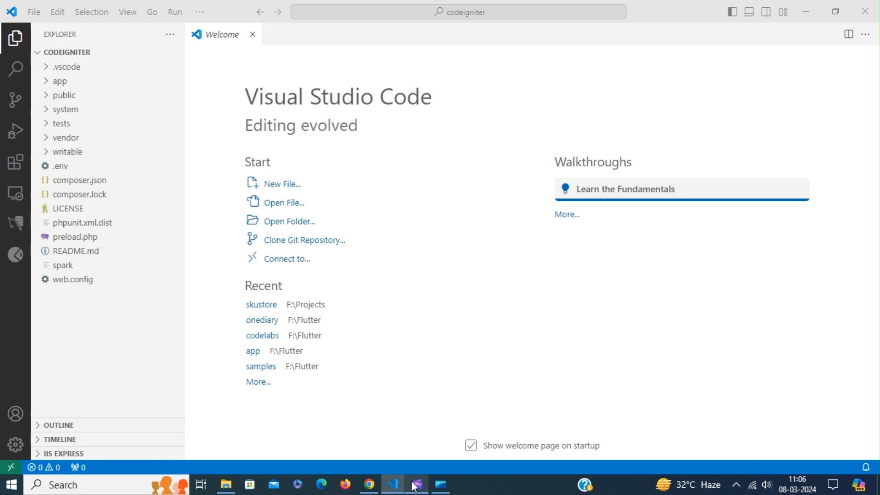
- Run 'IIS Express: Start Website' and view the CodeIgniter 4.4.5 welcome page in Chrome
left_click(459, 12)
type(">")
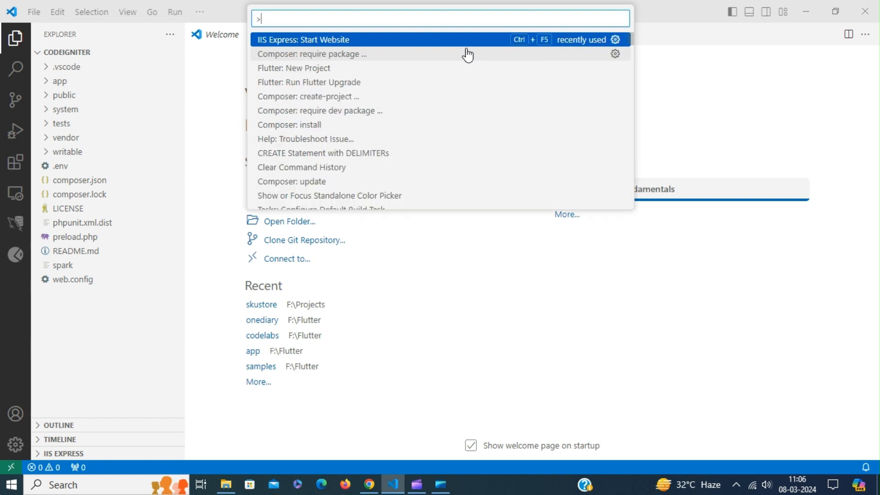
key("Escape")
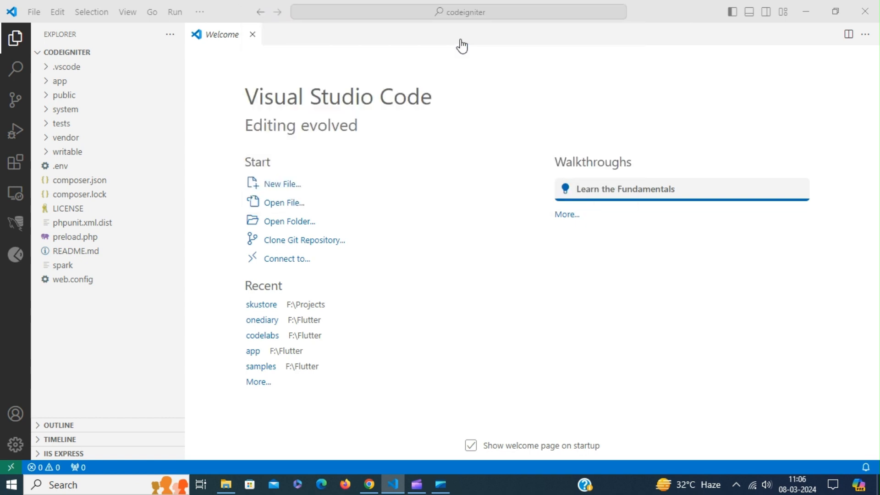
left_click(369, 484)
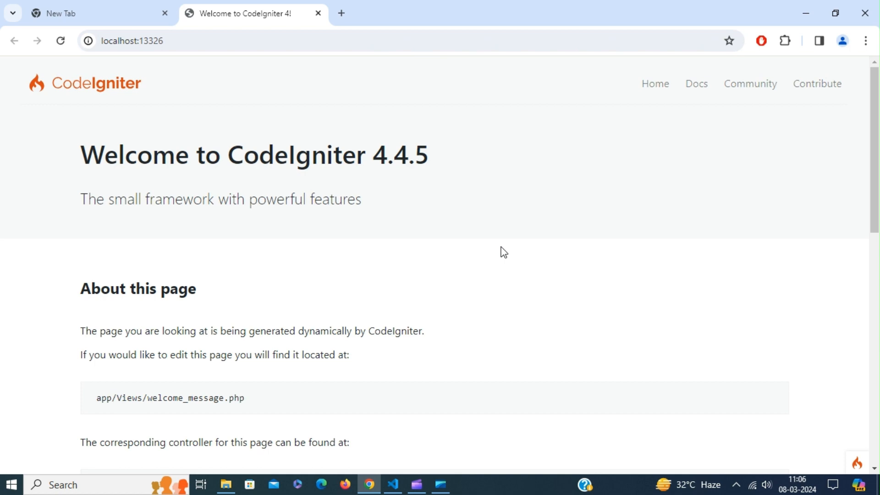
scroll("down", 3)
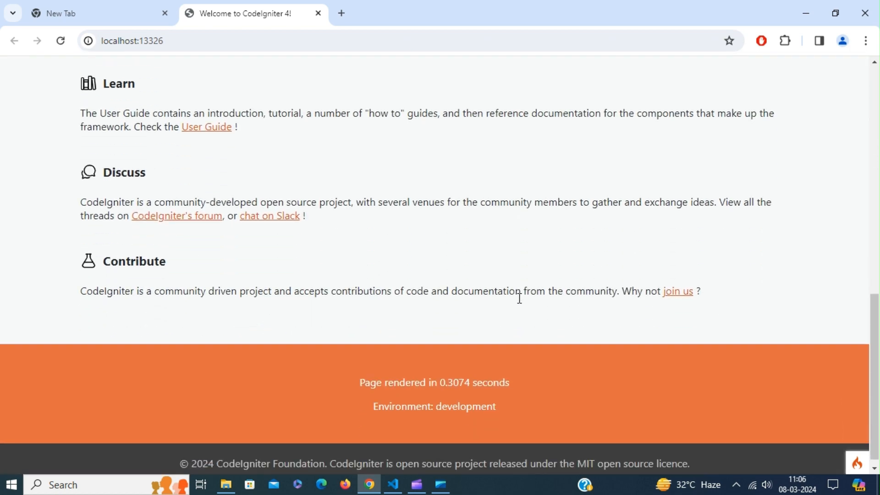
scroll("up", 3)
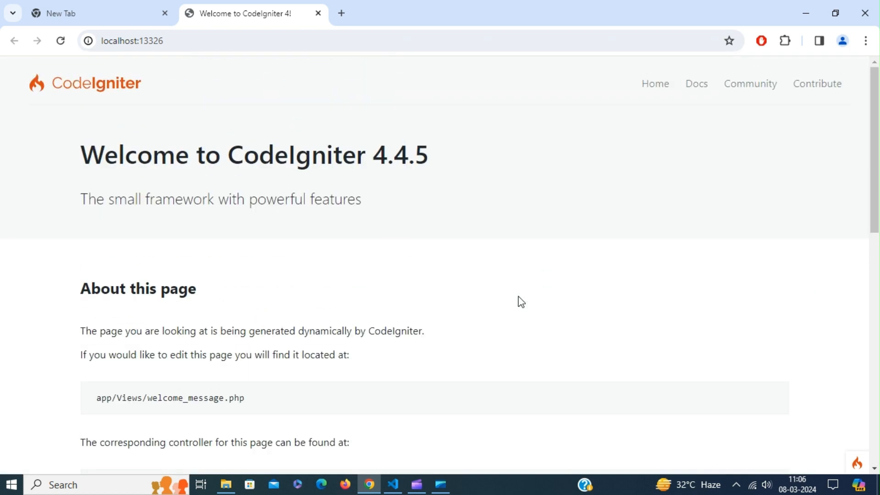
mouse_move(368, 484)
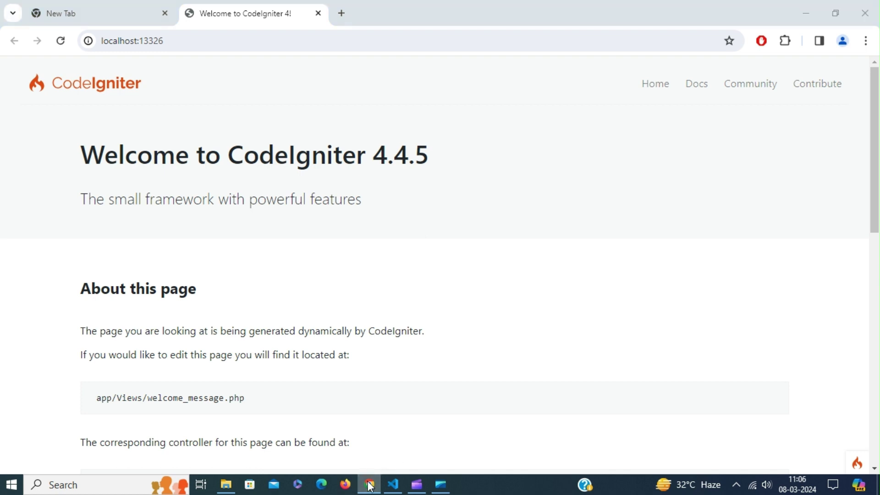
- Run 'Composer: require package' and search 'codeigniter' to pick codeigniter4/shield
left_click(392, 484)
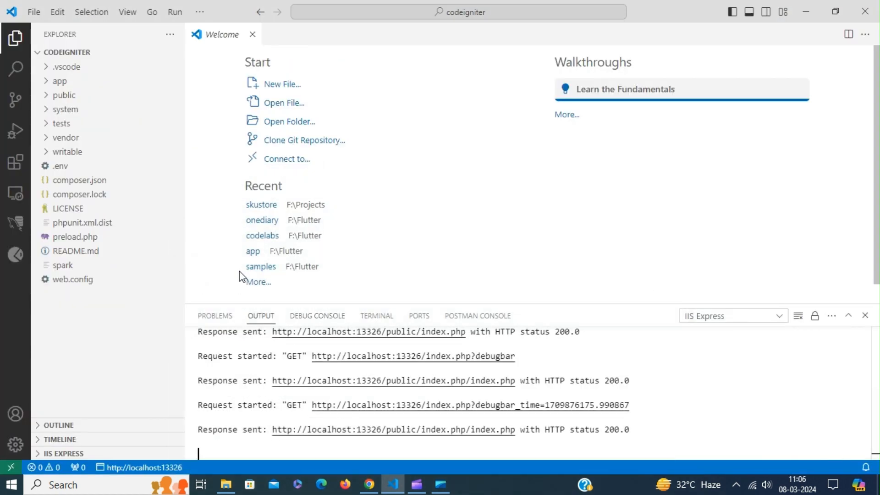
mouse_move(389, 47)
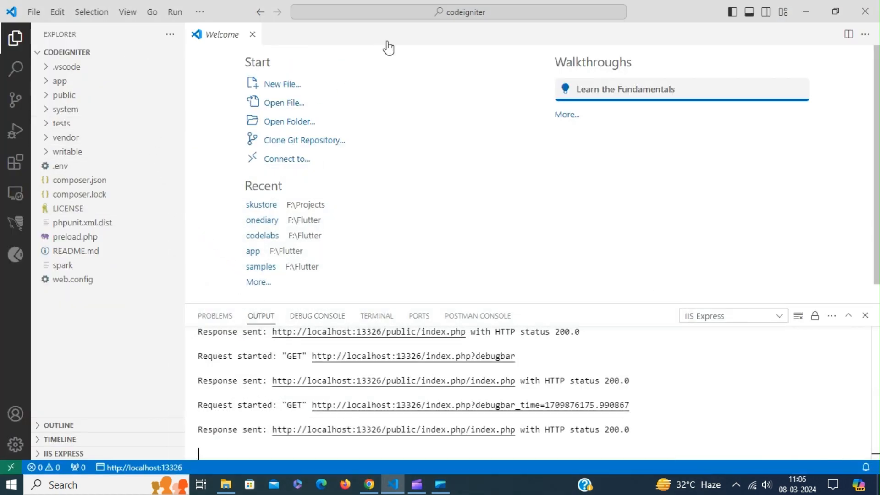
left_click(458, 12)
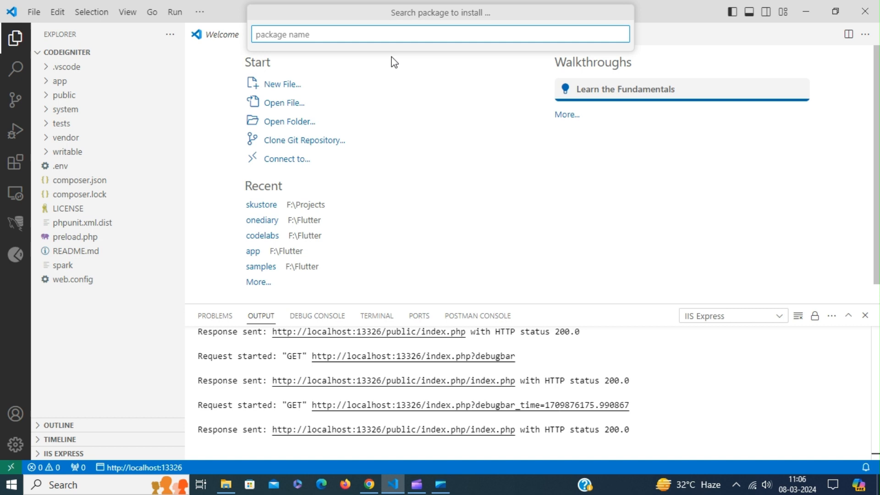
type("codeig")
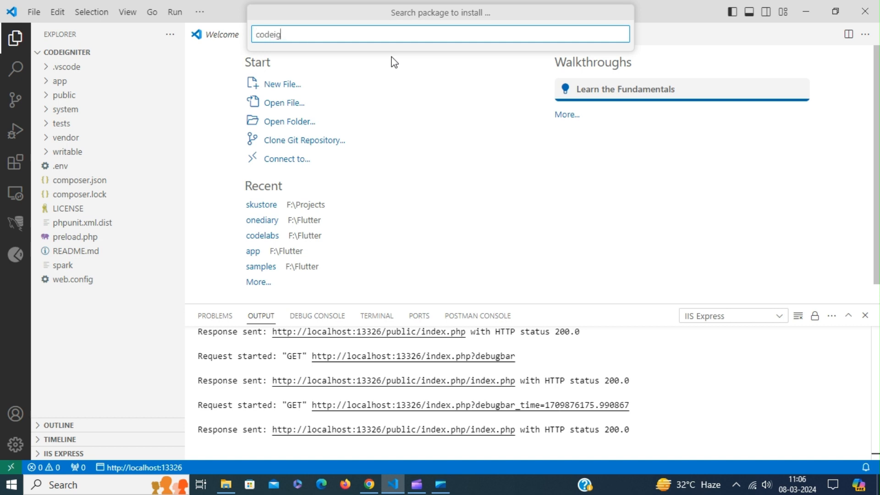
type("niter")
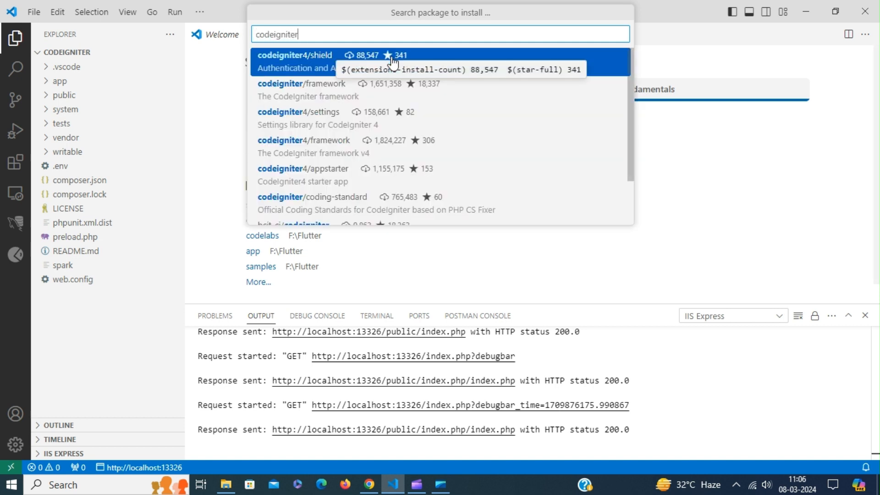
mouse_move(281, 74)
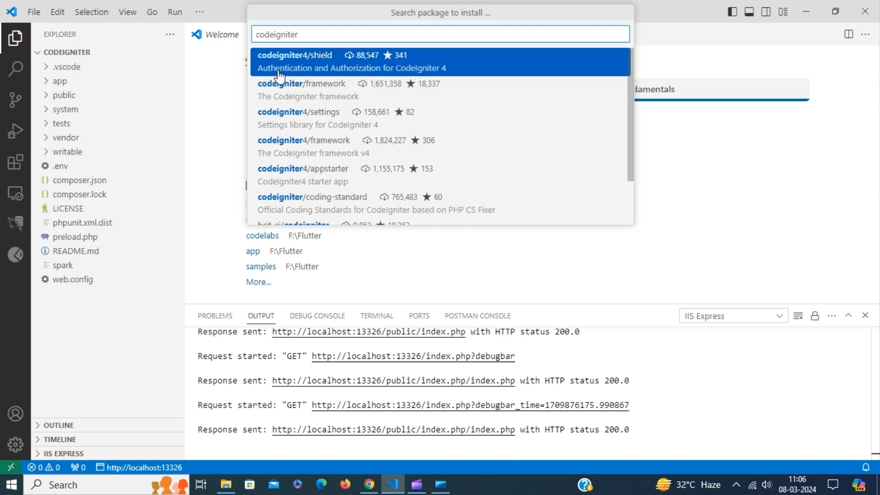
mouse_move(487, 71)
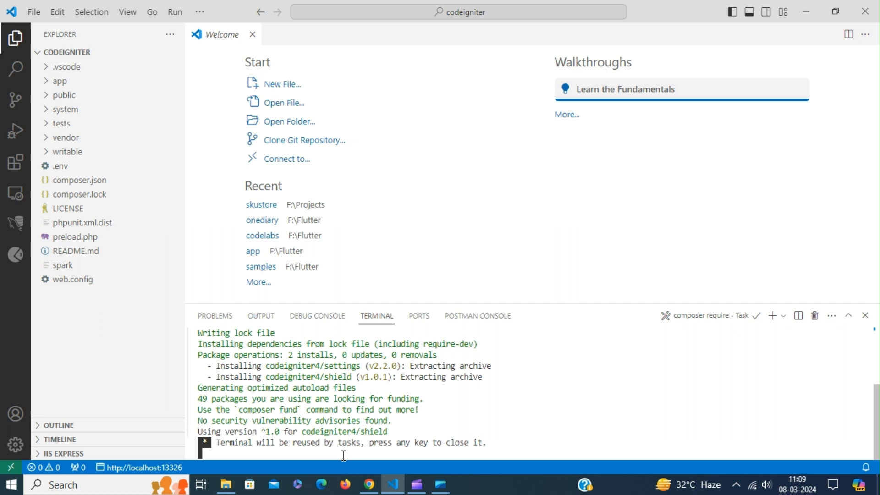
- Close the install output and check the shield folder under vendor/codeigniter4
left_click(865, 316)
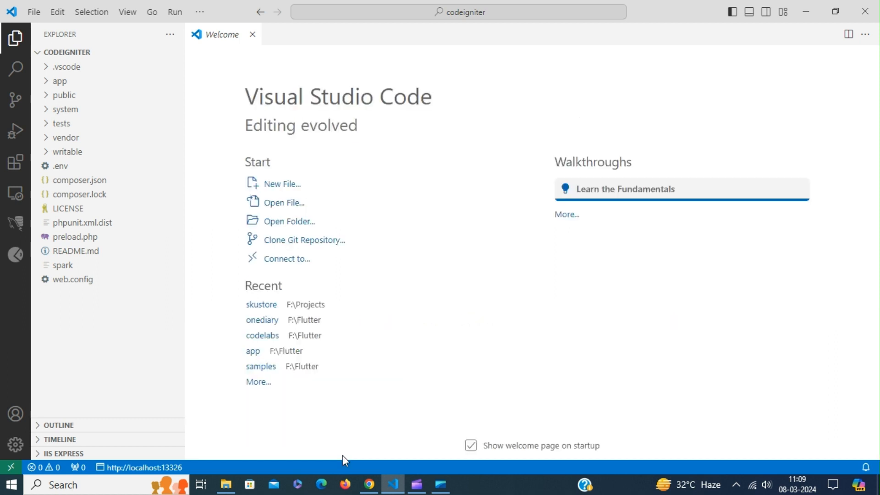
mouse_move(15, 223)
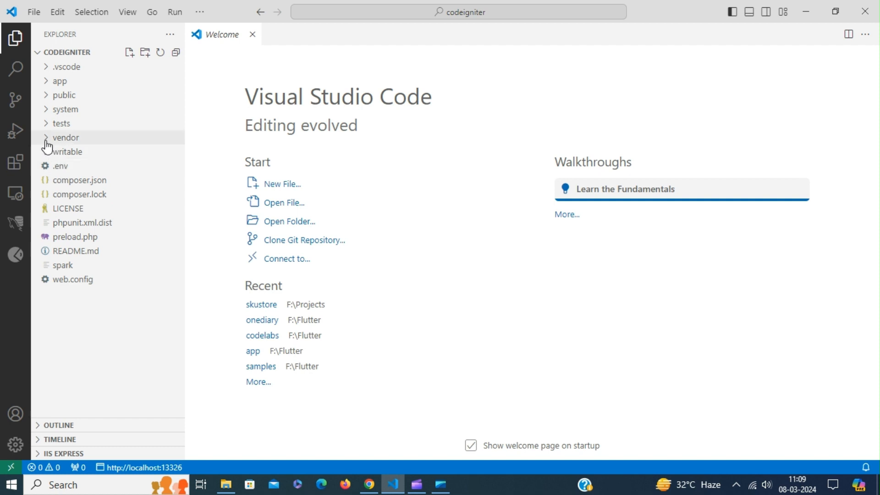
left_click(64, 137)
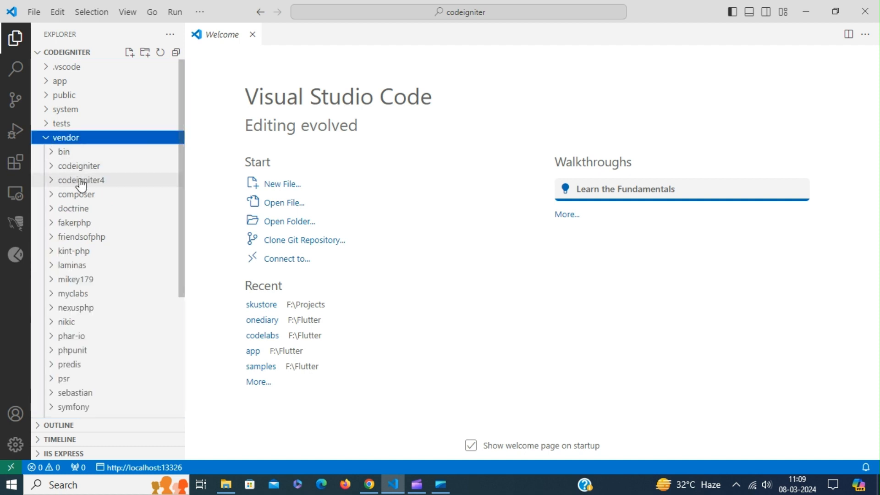
left_click(81, 181)
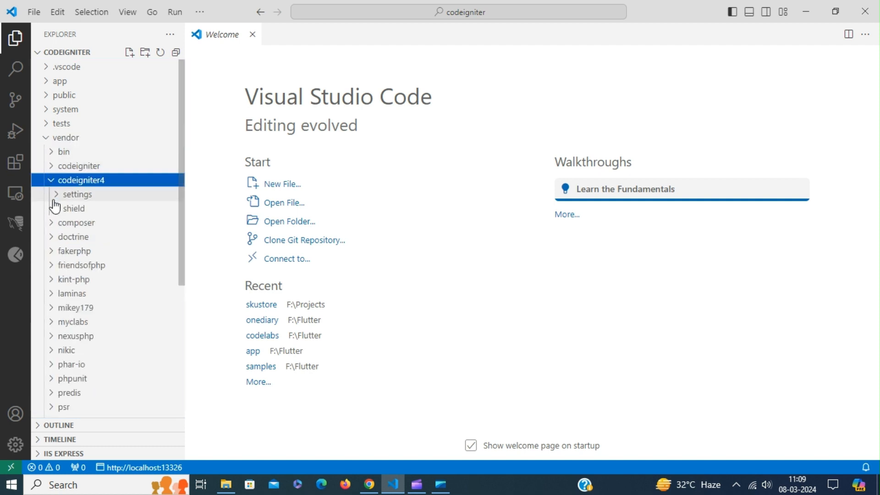
mouse_move(89, 202)
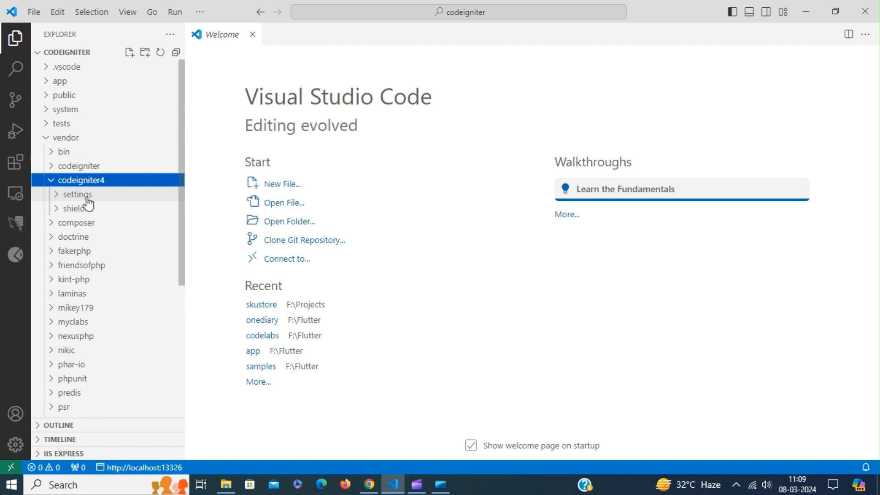
left_click(74, 208)
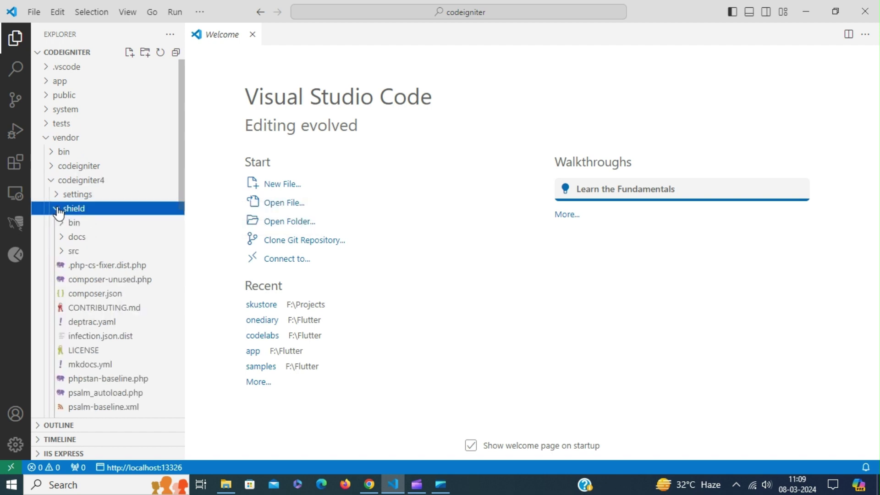
left_click(71, 208)
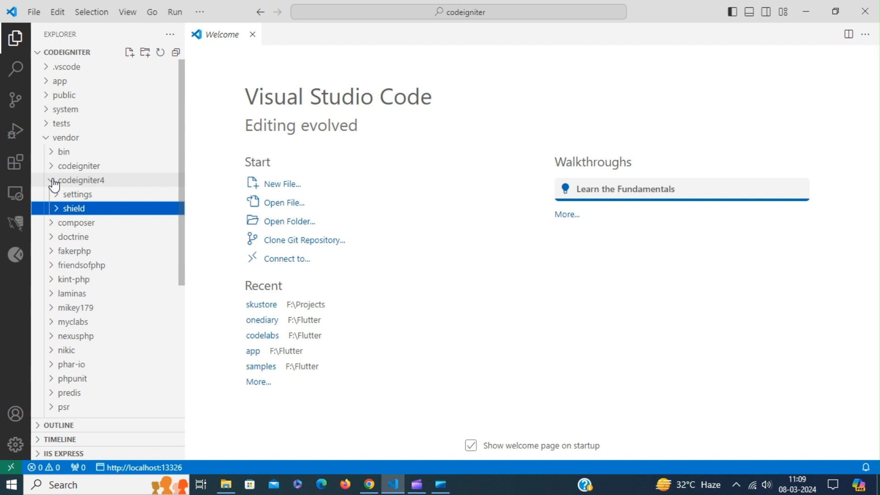
left_click(64, 136)
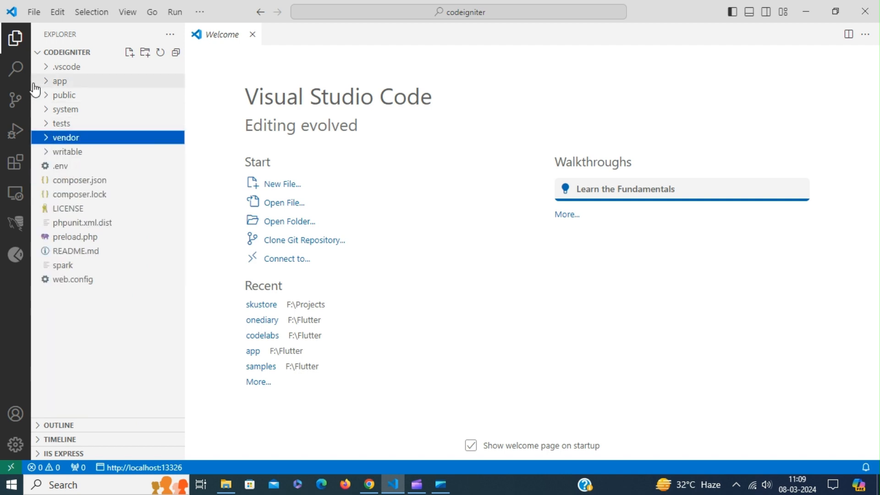
- Review app/Config/Routes.php with its default Home::index route, then close it and collapse the folders
left_click(59, 81)
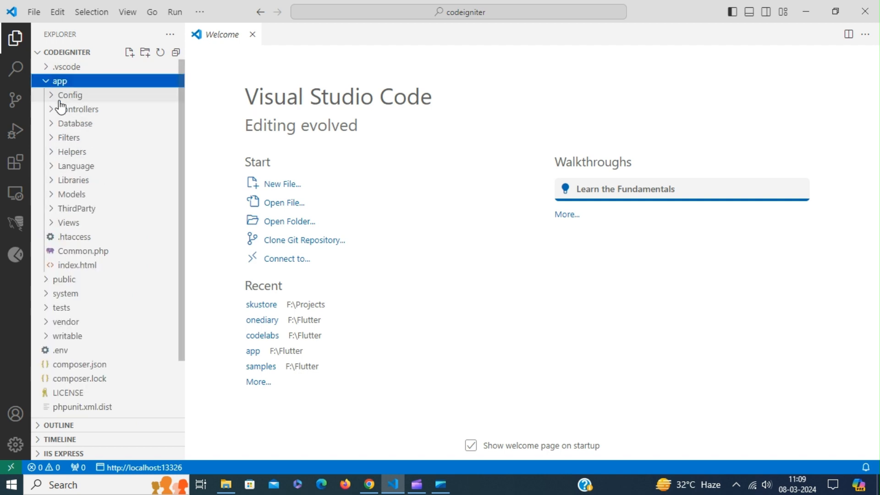
left_click(70, 94)
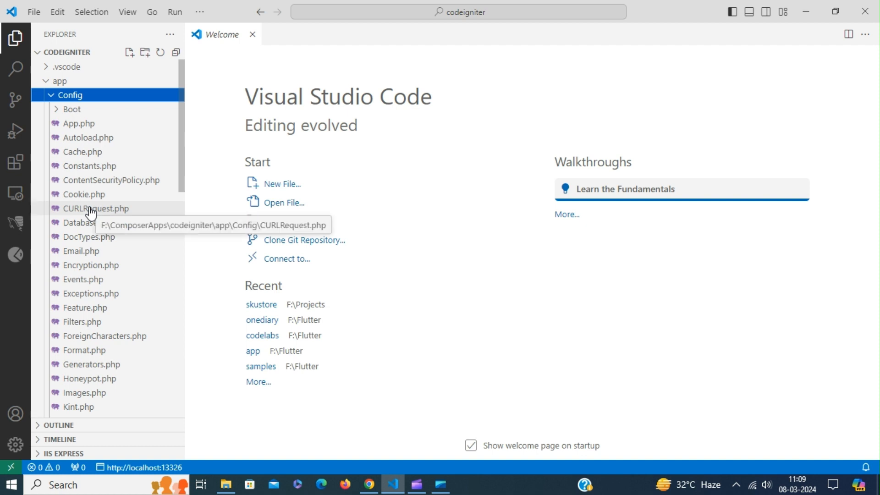
mouse_move(184, 157)
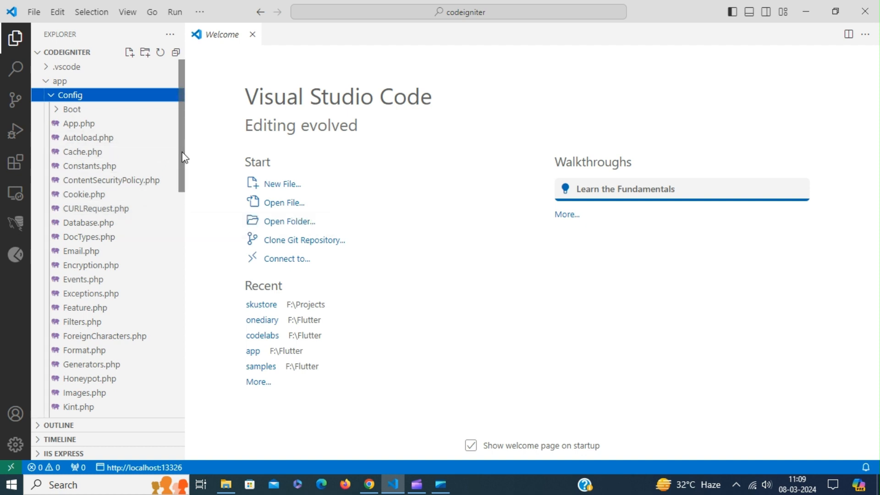
scroll("down", 3)
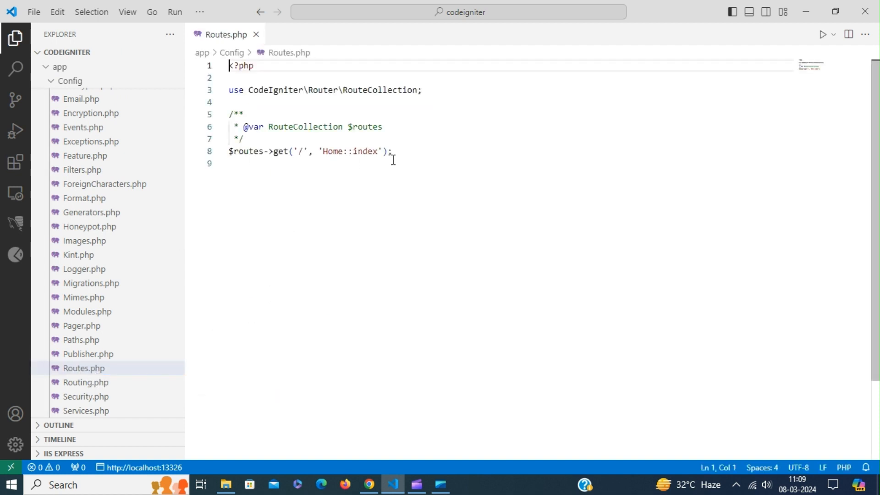
left_click(255, 34)
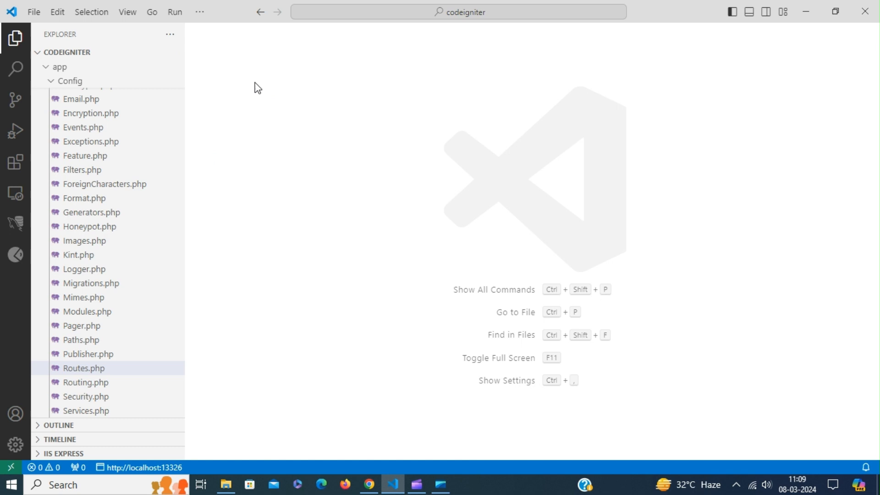
left_click(69, 80)
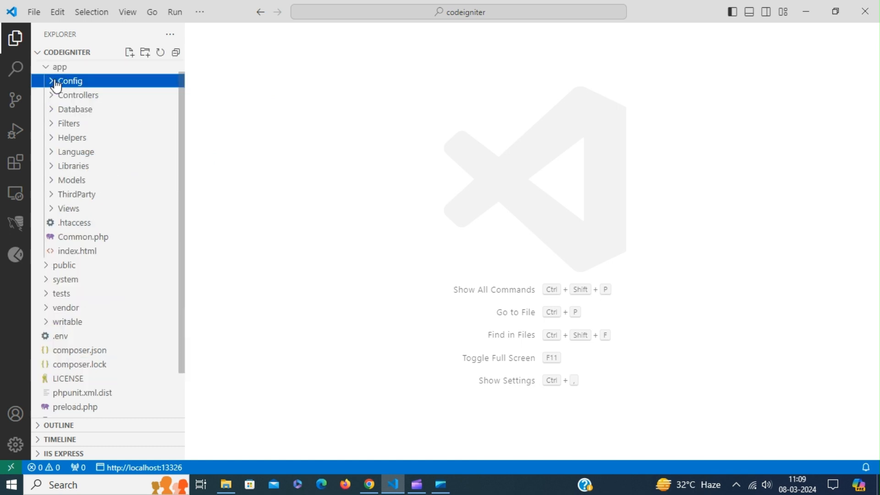
left_click(60, 80)
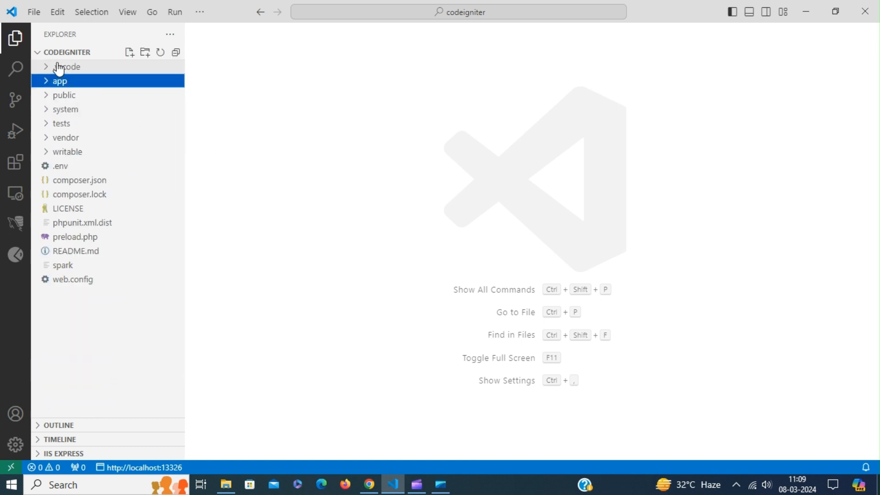
mouse_move(15, 223)
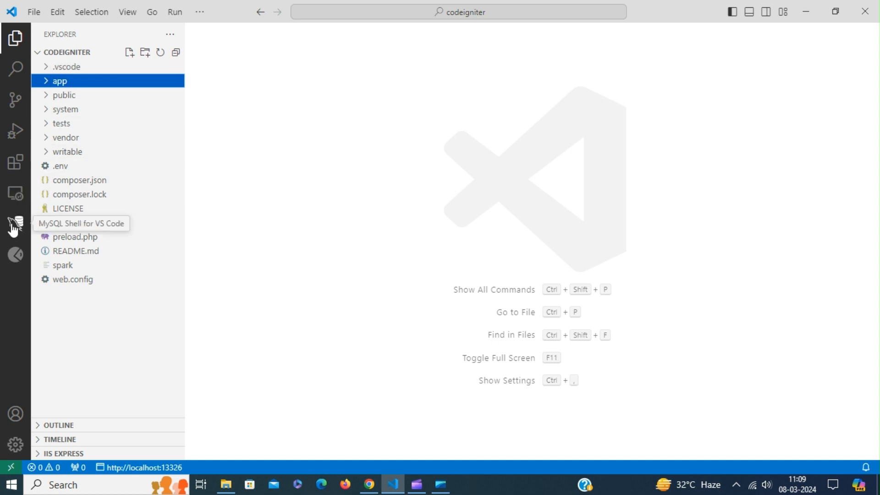
- Run CREATE DATABASE codeigniter; in the MySQL Shell DB Notebook
left_click(15, 223)
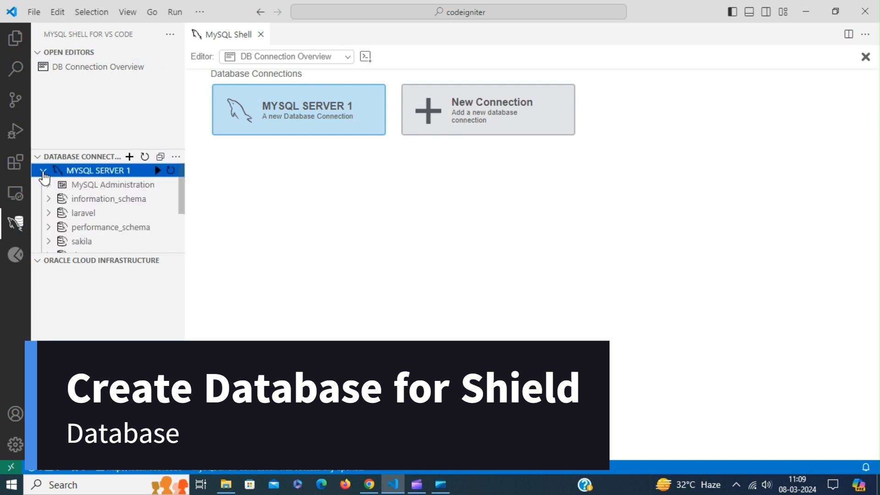
left_click(44, 170)
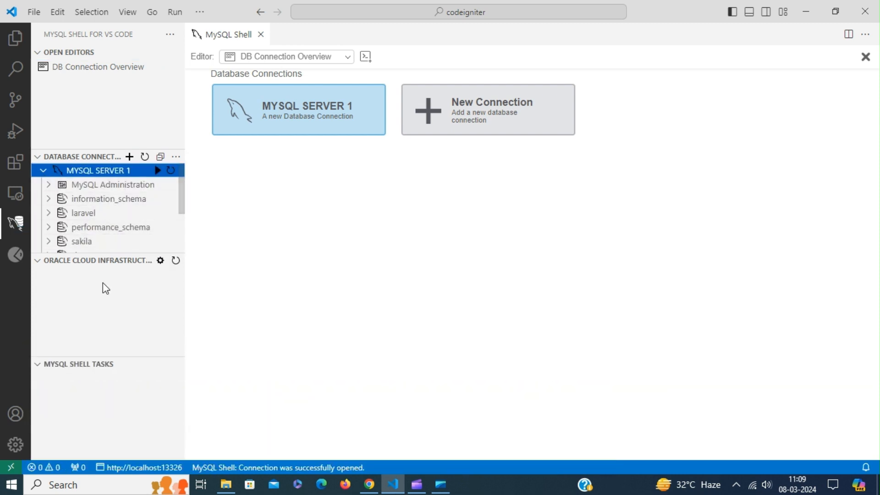
mouse_move(101, 363)
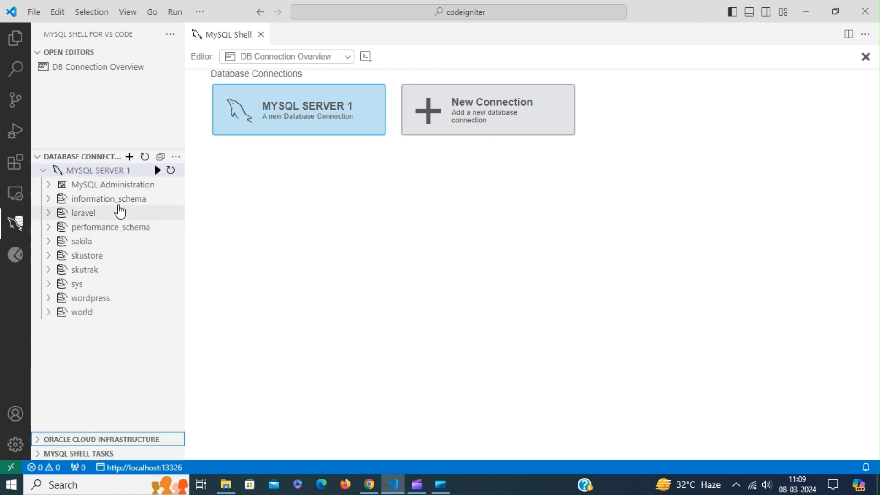
mouse_move(119, 201)
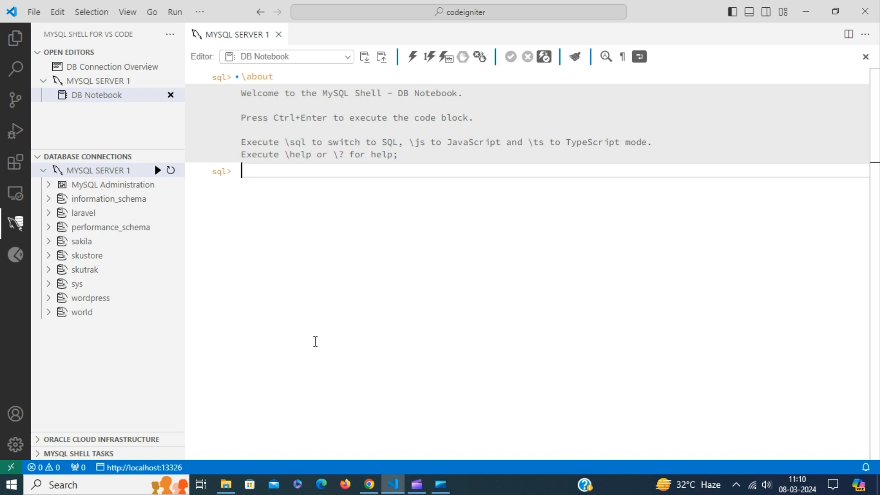
mouse_move(244, 397)
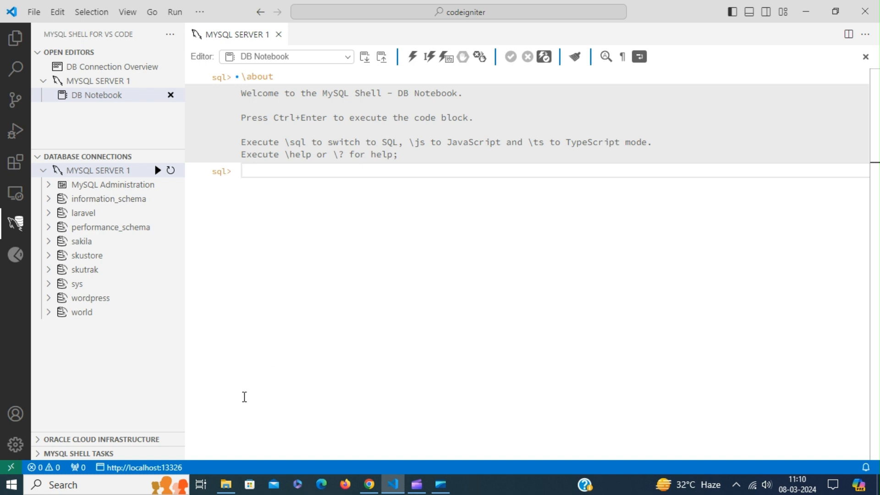
type("CREATE")
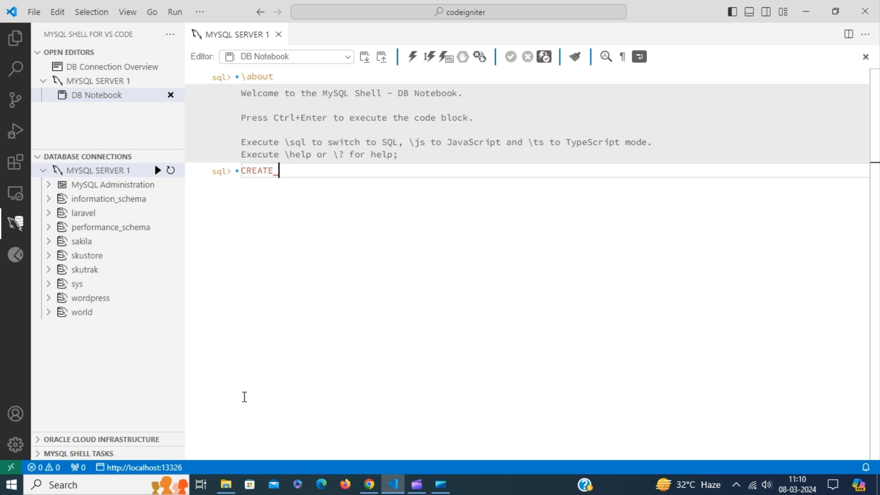
type("DATABASE")
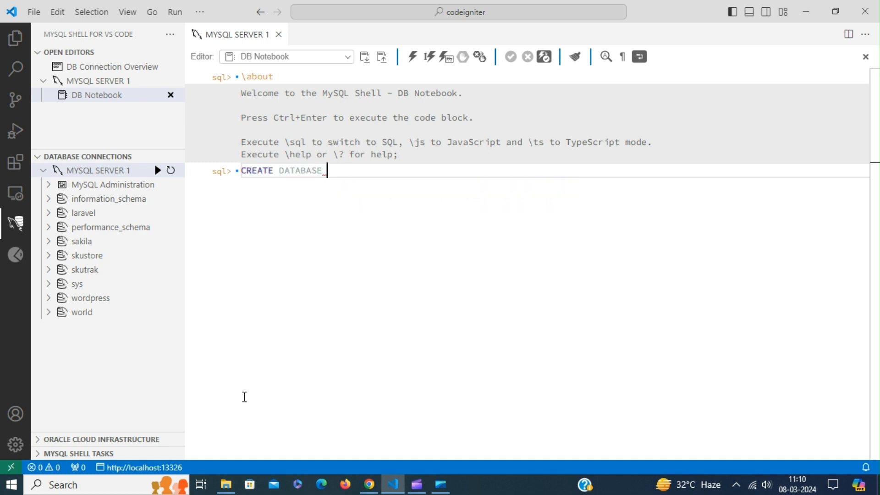
type("code")
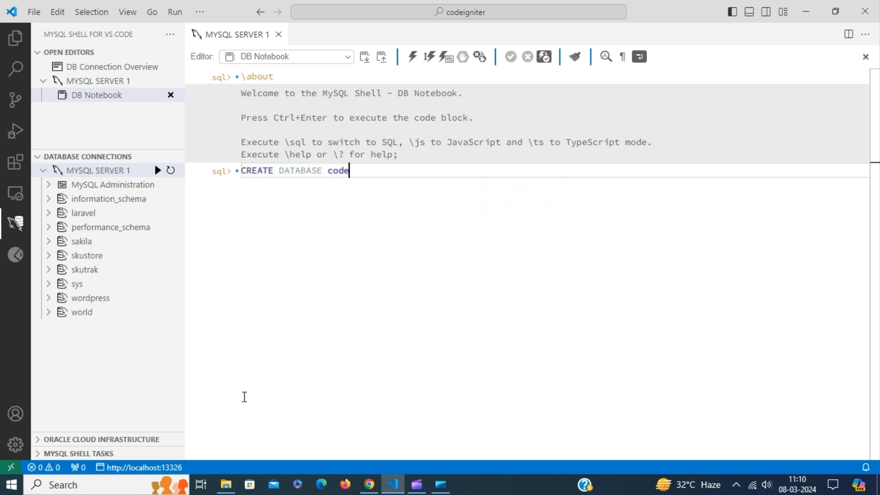
type("igniter")
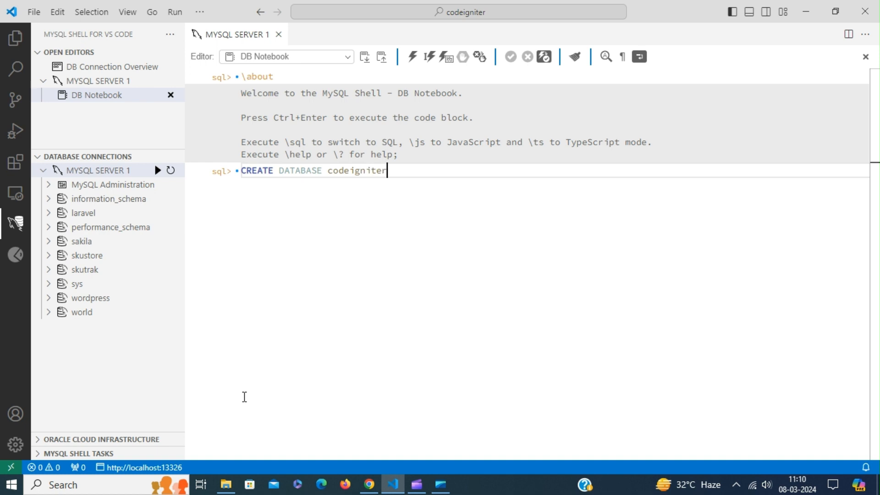
type(";")
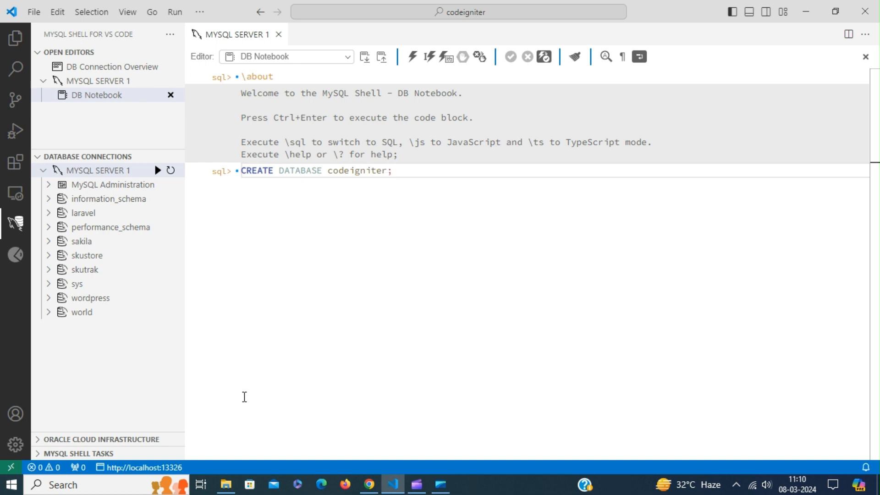
mouse_move(413, 57)
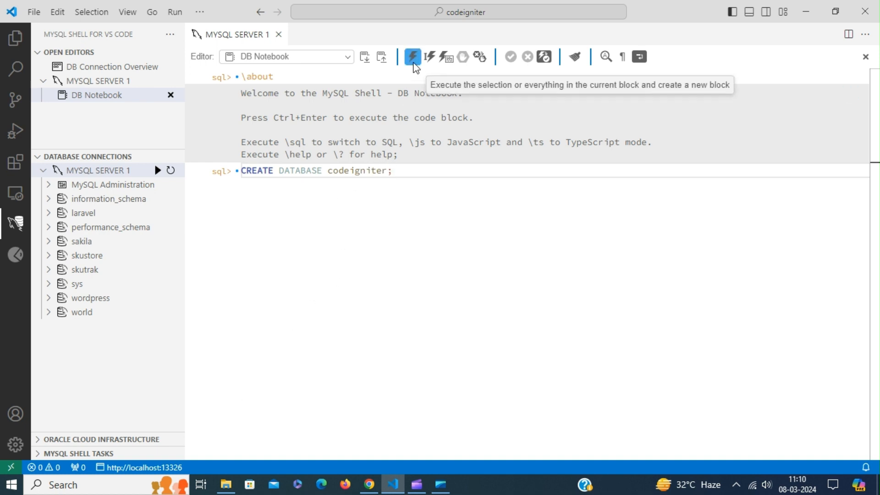
left_click(413, 56)
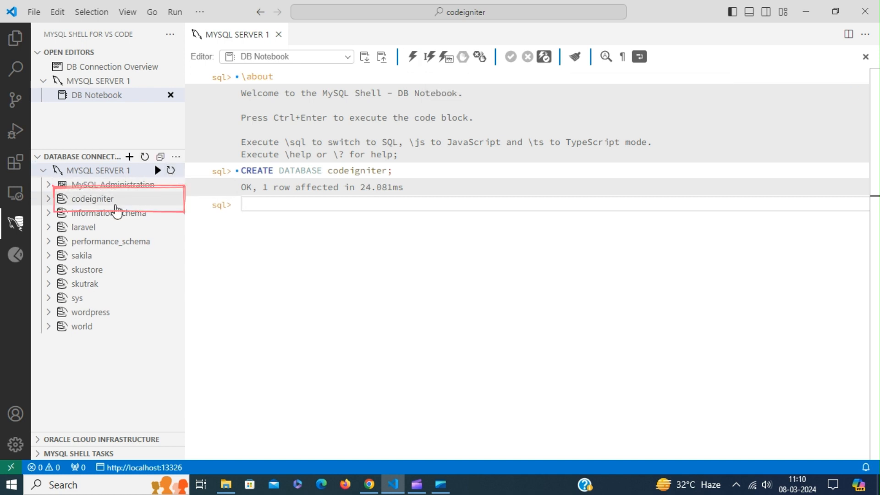
mouse_move(92, 199)
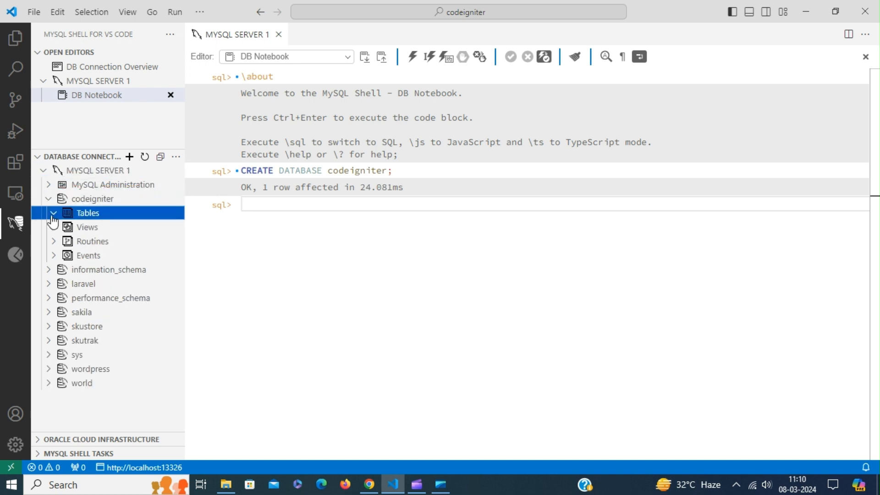
- Expand the new codeigniter database in Database Connections and return to the Explorer view
left_click(53, 213)
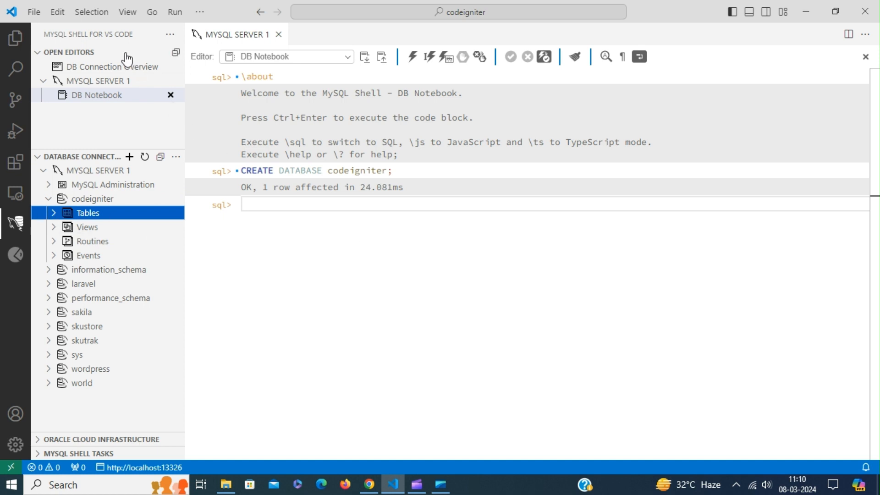
left_click(127, 11)
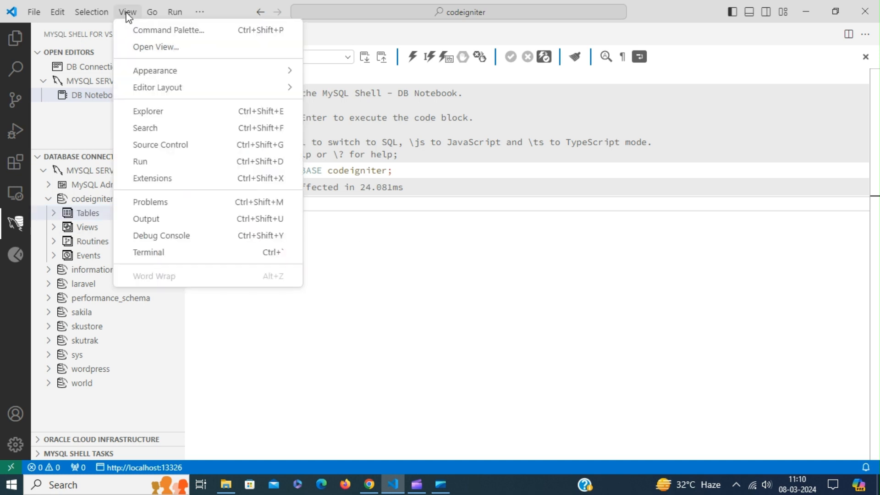
mouse_move(156, 47)
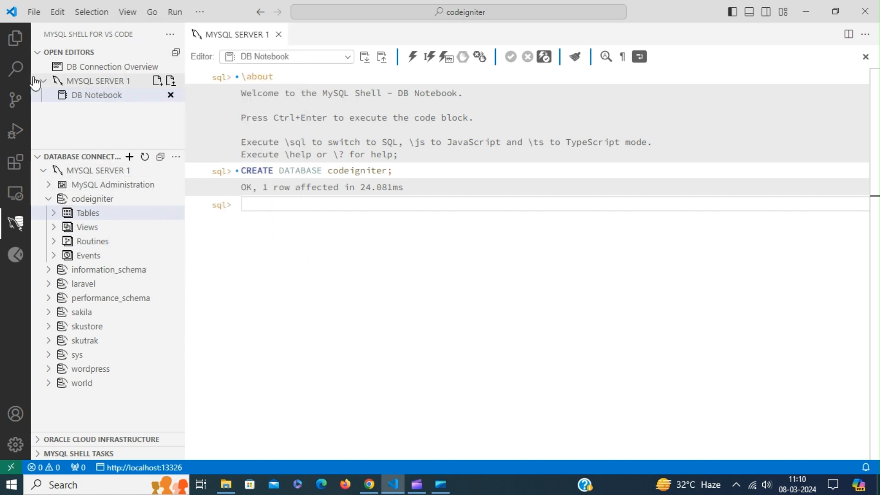
left_click(15, 37)
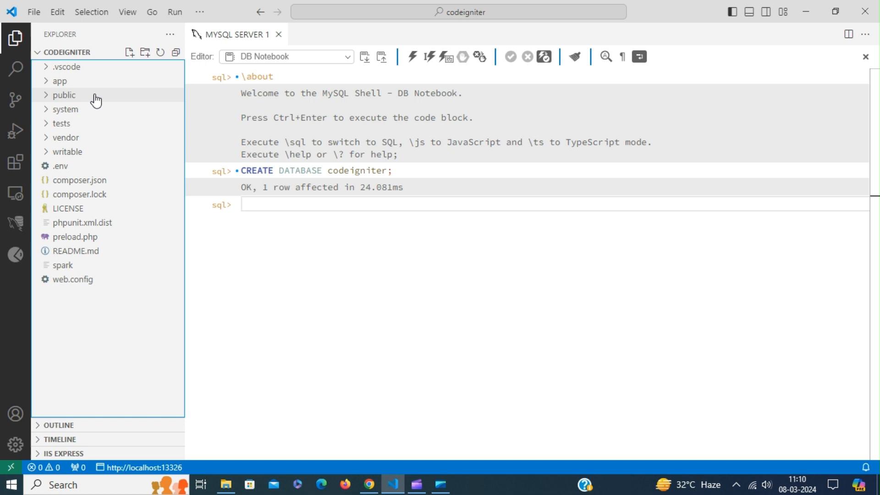
mouse_move(103, 163)
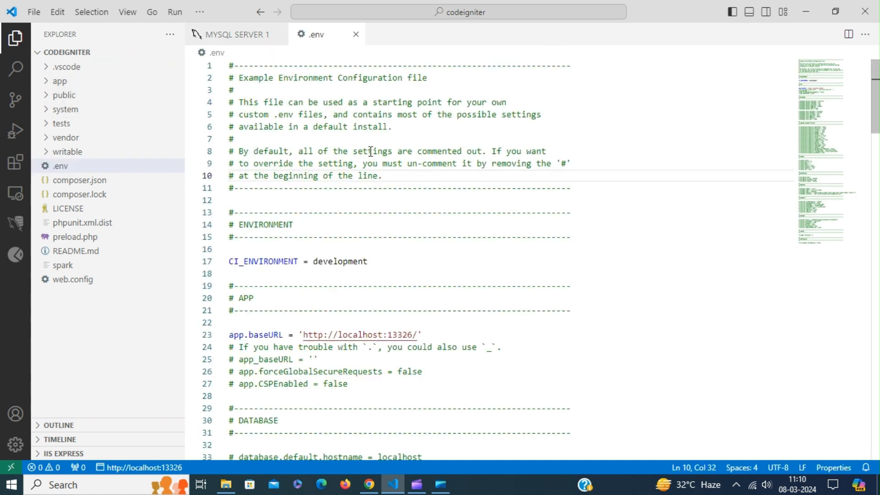
- Uncomment the database.default lines in .env via Edit > Toggle Line Comment
scroll("down", 3)
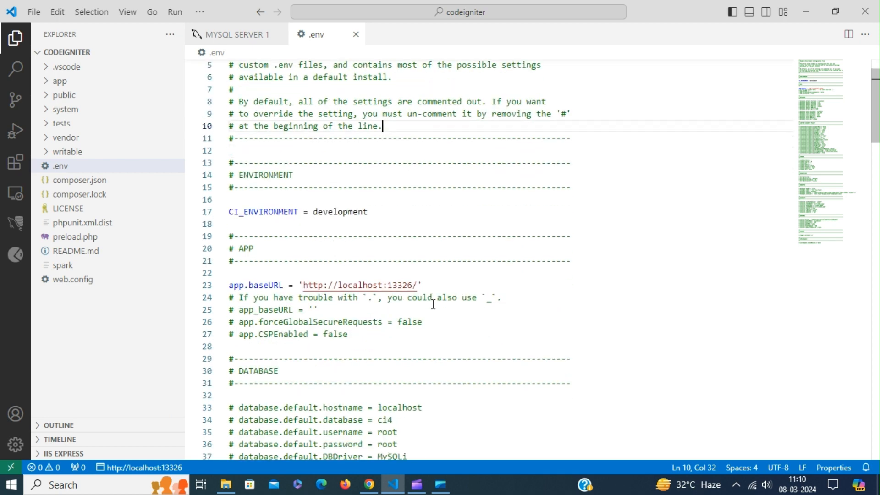
scroll("down", 3)
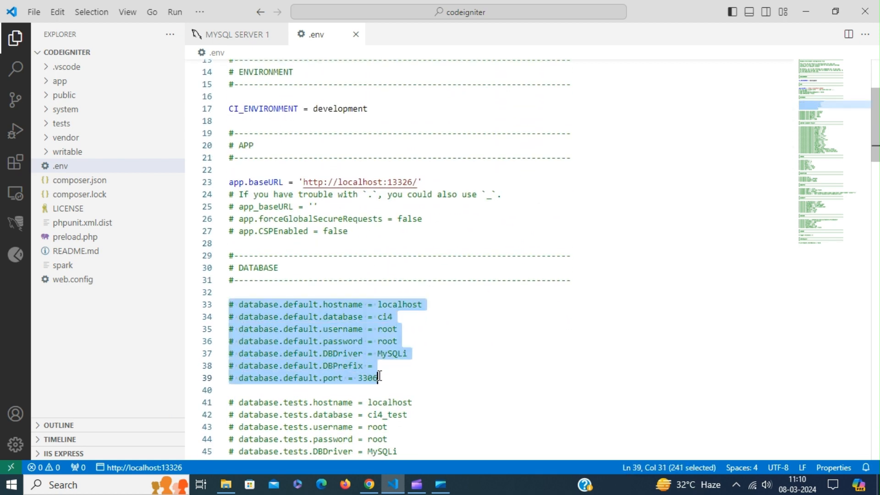
left_click(57, 11)
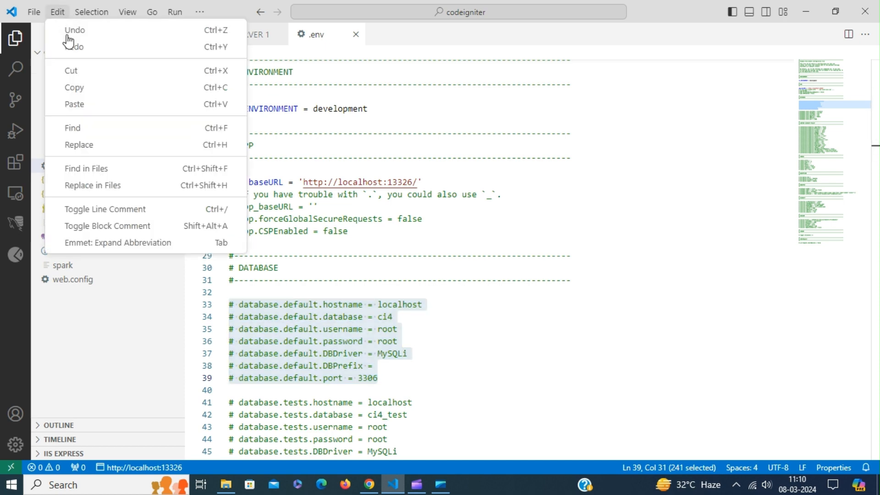
left_click(104, 209)
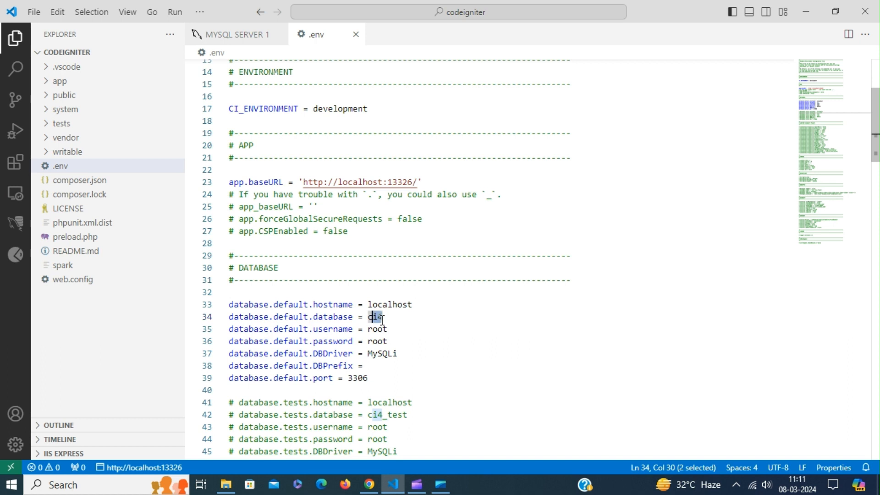
- Set the default database to codeigniter with the new password, then show the integrated terminal
type("codeignit")
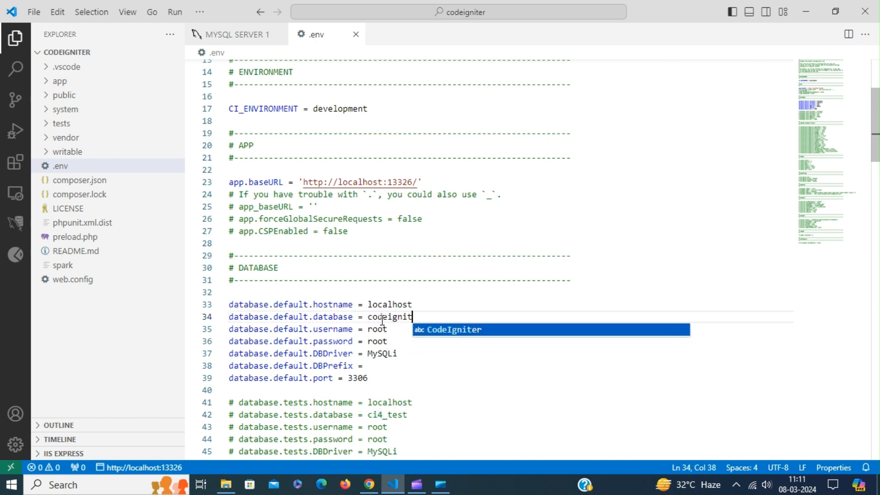
type("er")
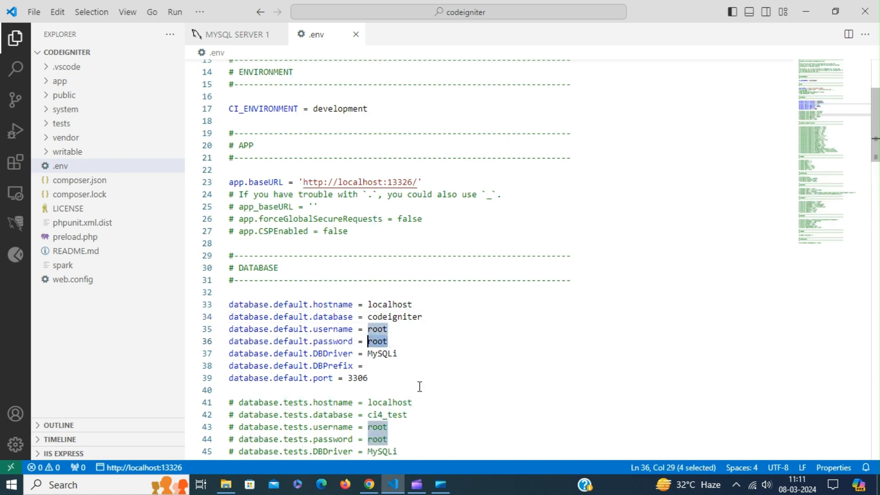
type("Key2")
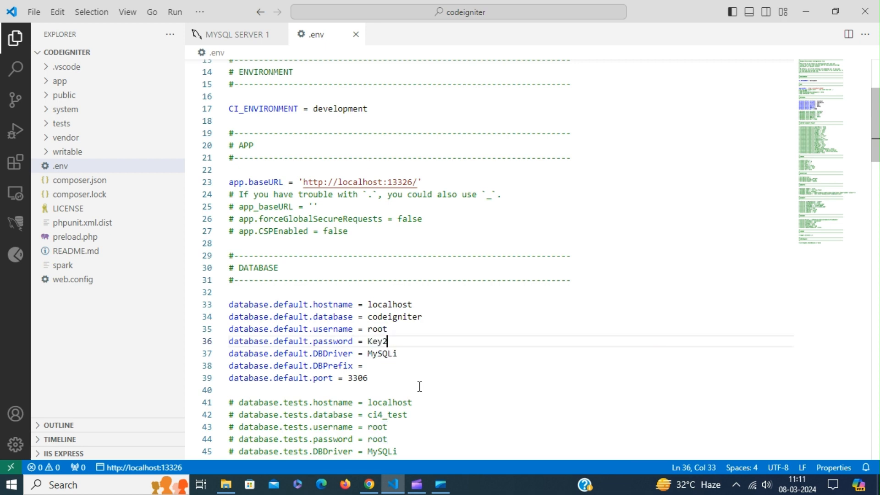
type("dbms1")
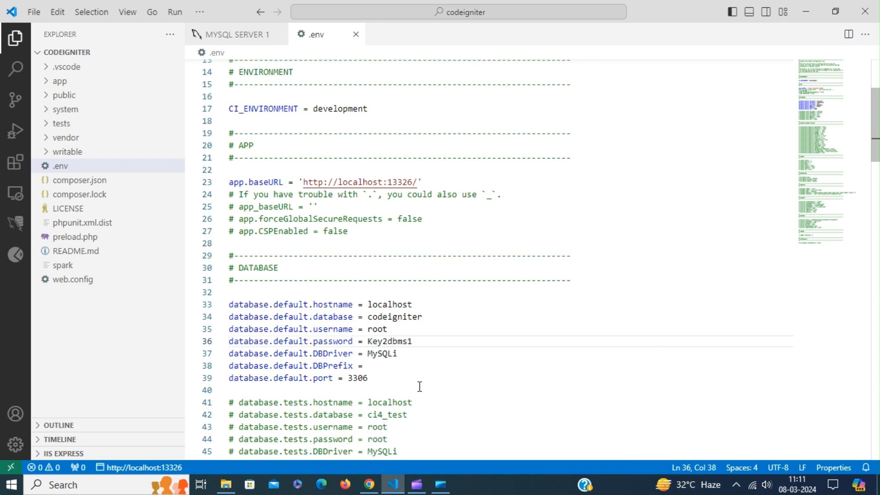
mouse_move(397, 304)
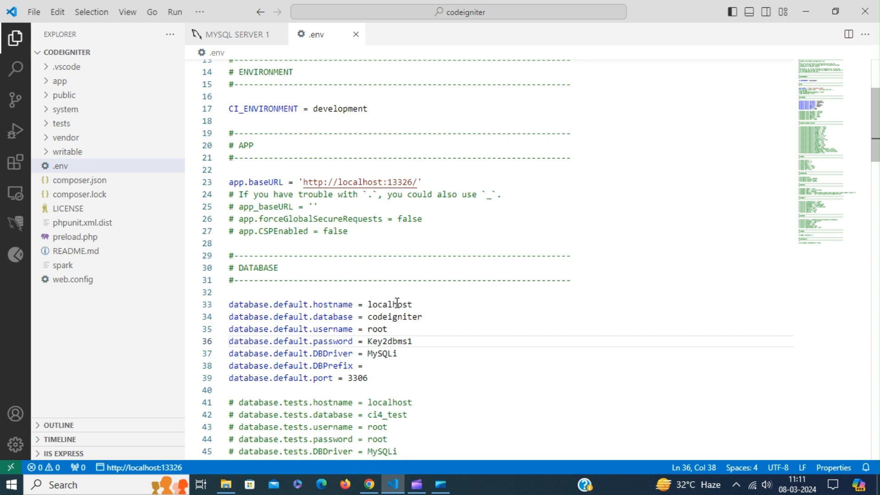
left_click(126, 11)
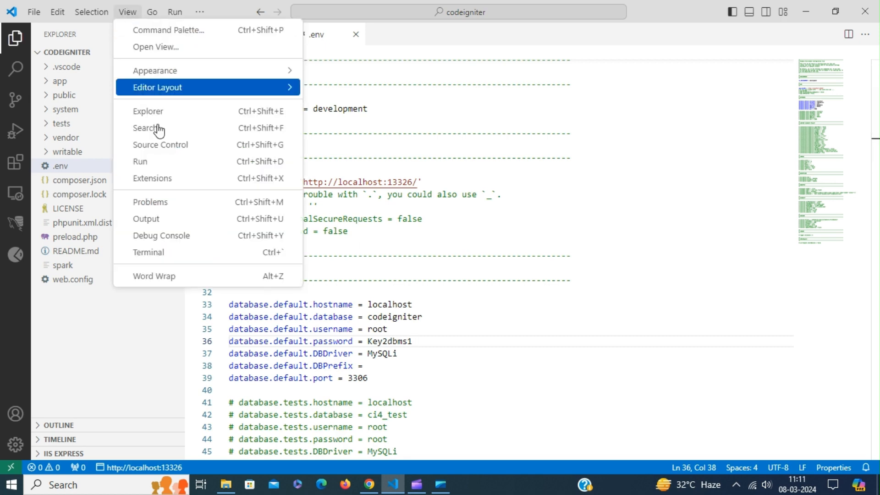
left_click(149, 252)
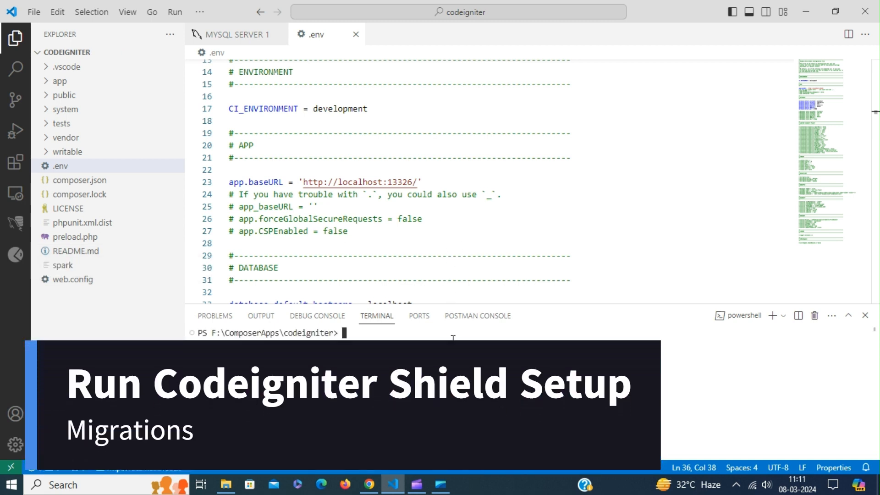
- Run php spark shield:setup in the terminal
type("php sp")
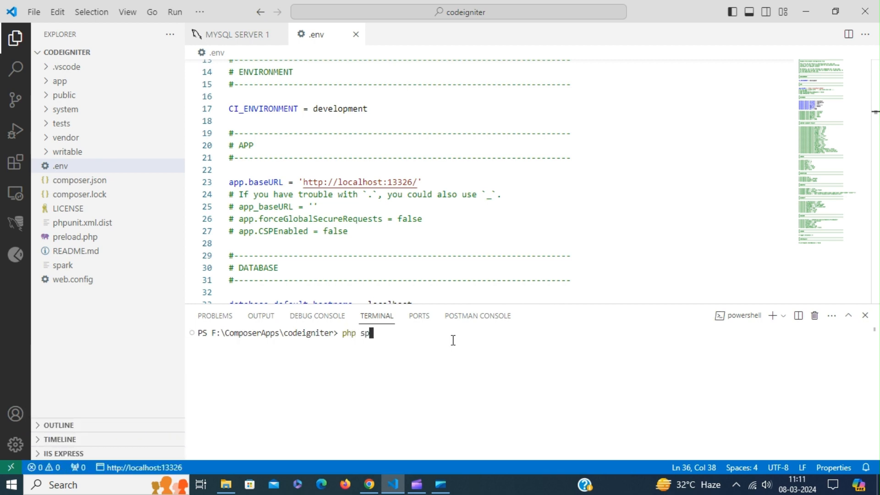
type("ark")
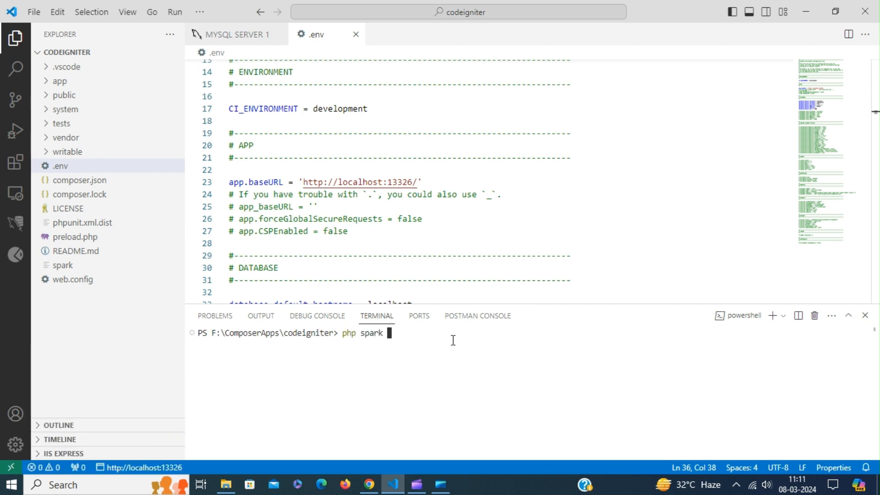
type("shi")
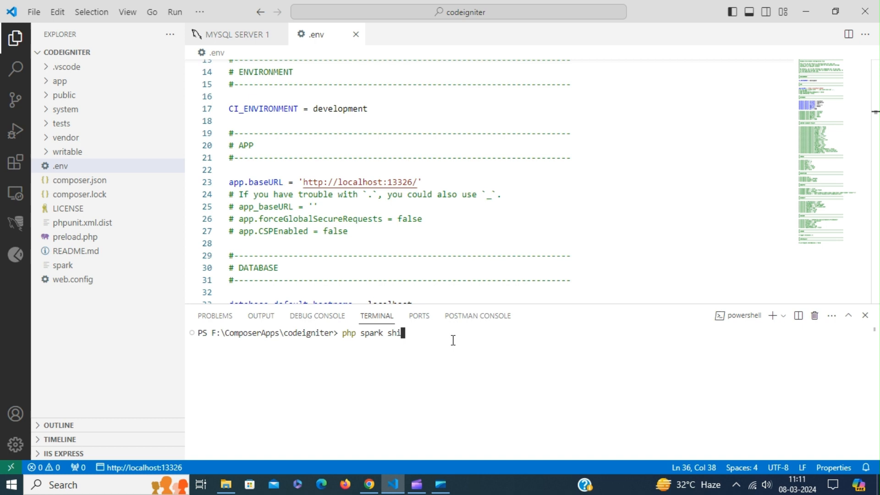
type("eld:set")
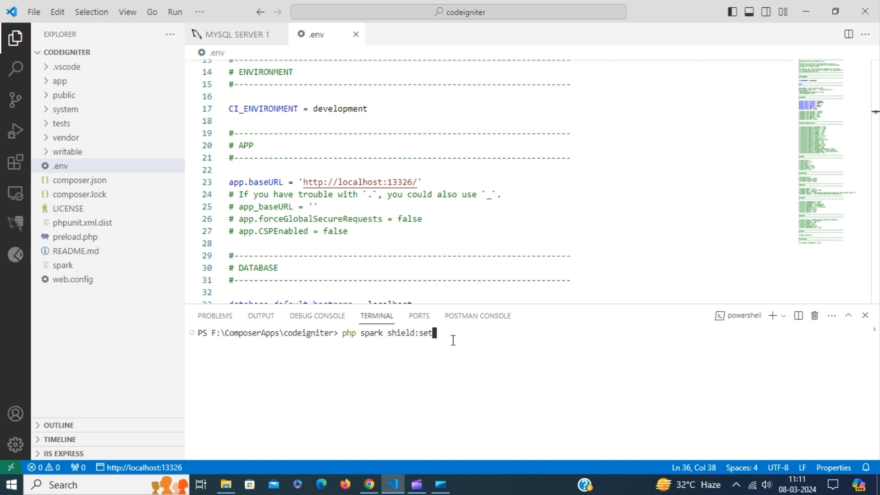
type("up")
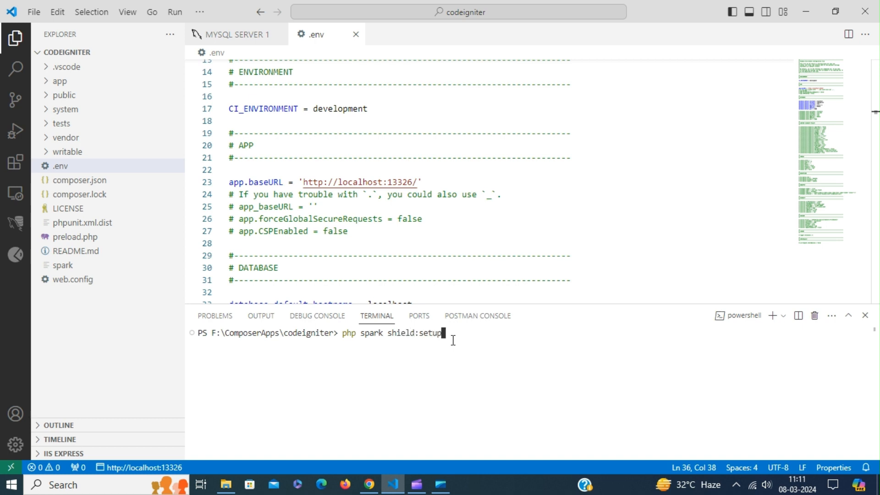
key("Return")
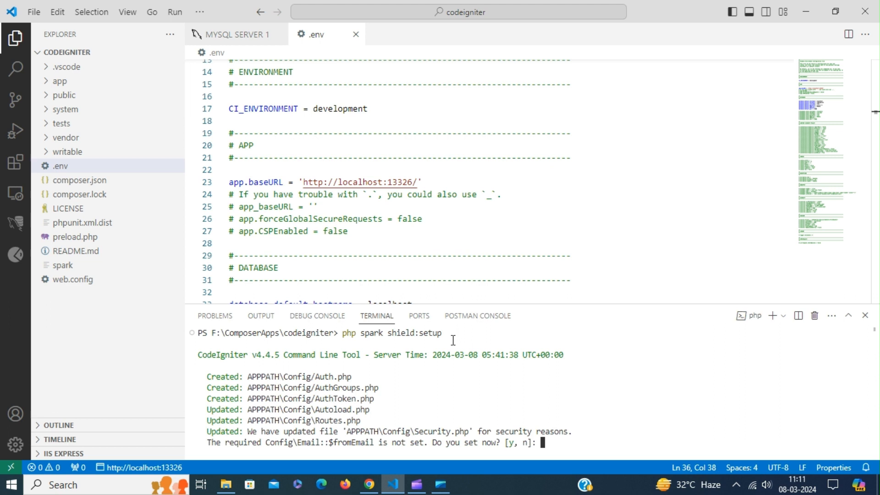
- Answer y to set the sender email and name and to run spark migrate --all
type("y")
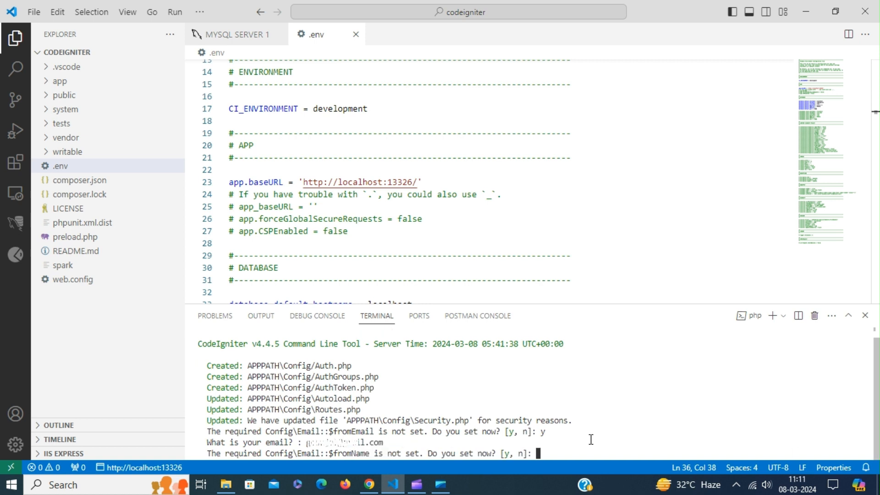
mouse_move(460, 479)
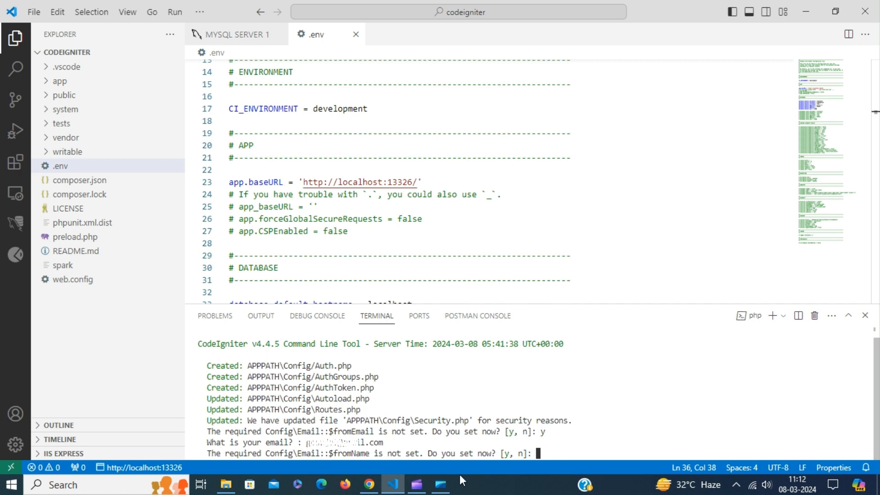
mouse_move(401, 456)
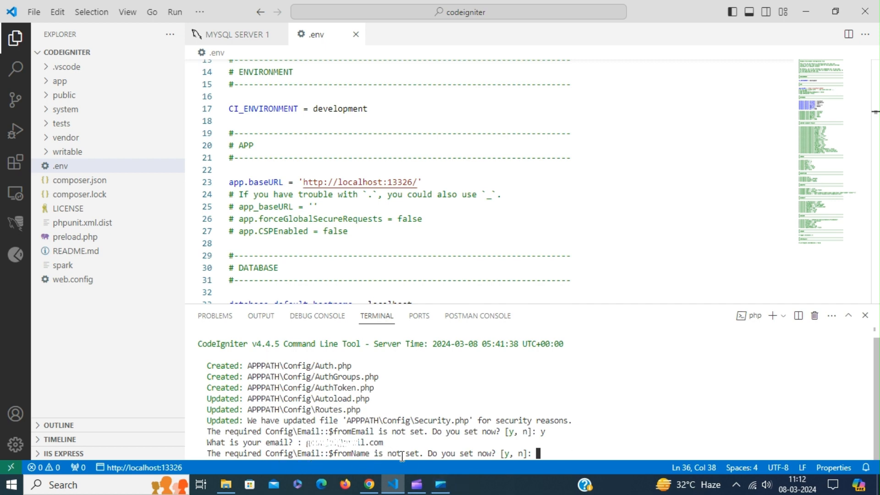
mouse_move(605, 456)
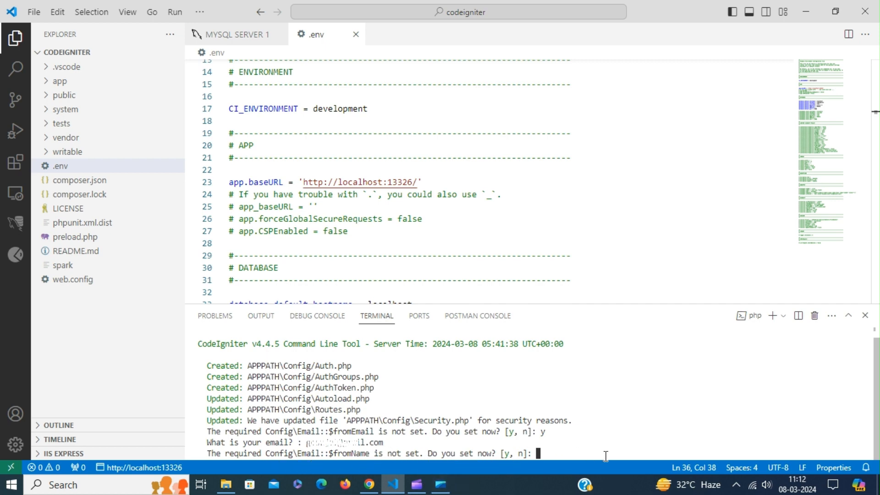
type("y")
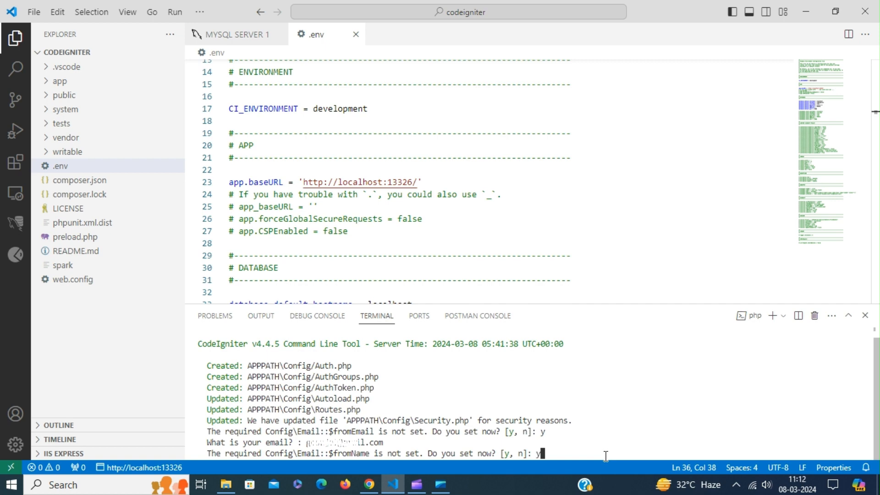
key("Return")
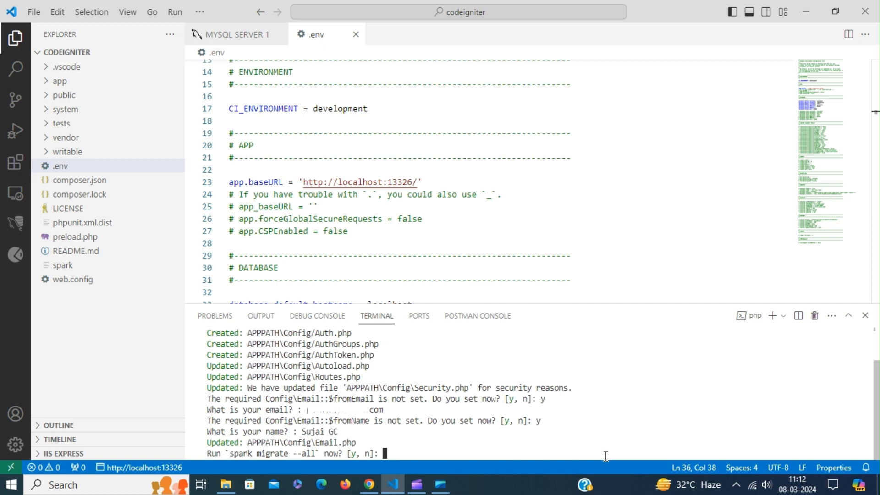
type("y")
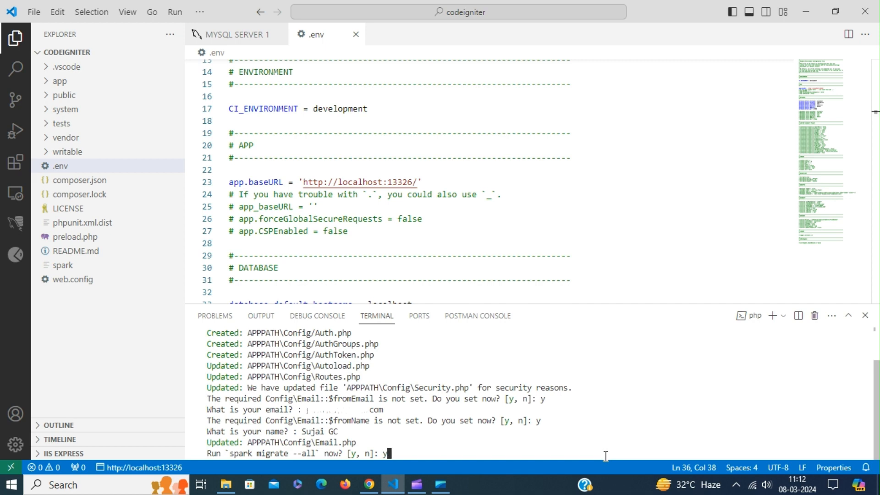
key("Return")
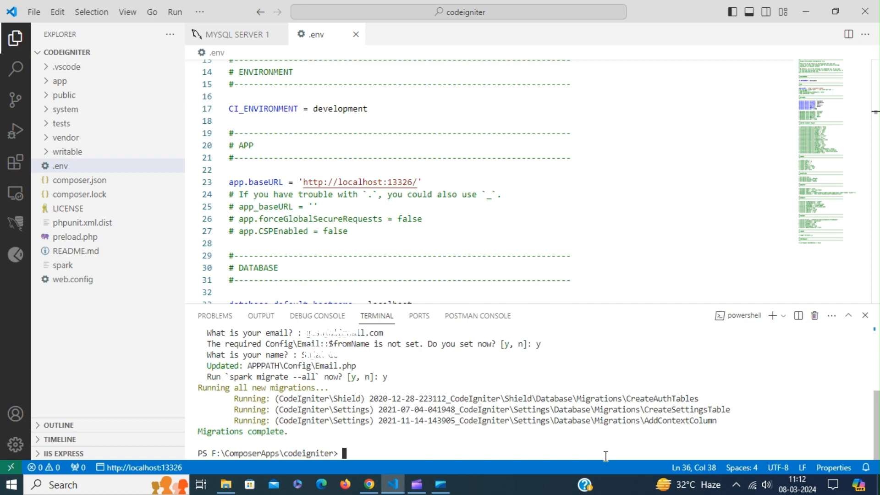
mouse_move(66, 206)
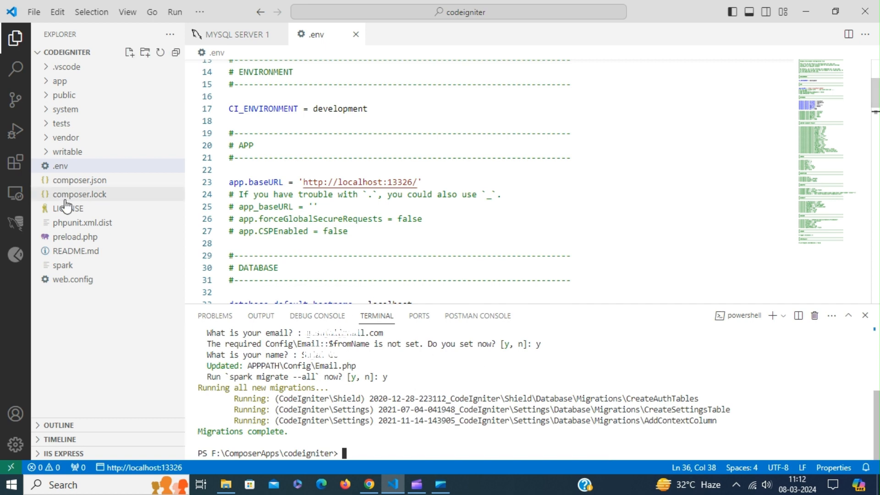
- Show the codeigniter database's tables in the MySQL Shell sidebar
left_click(16, 224)
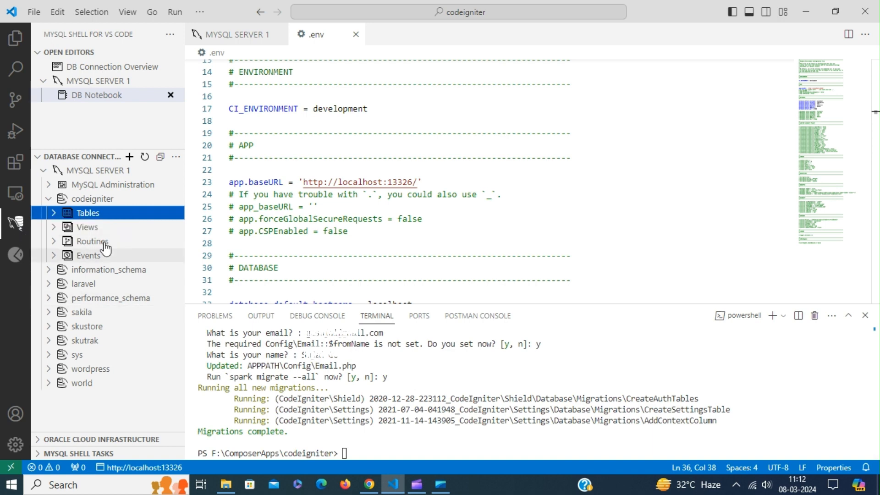
mouse_move(170, 170)
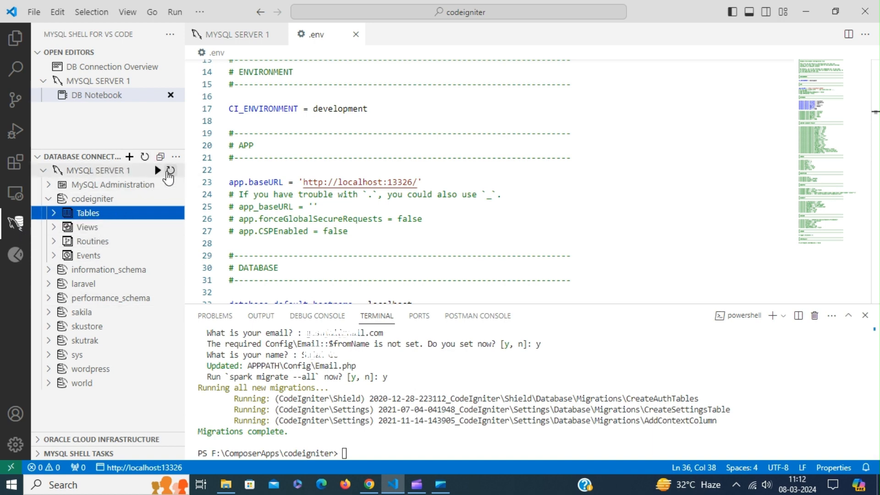
mouse_move(98, 218)
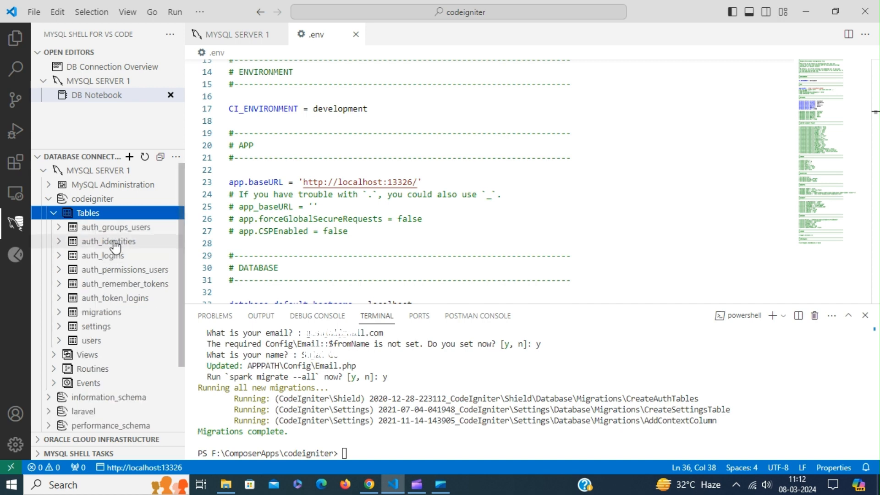
mouse_move(134, 281)
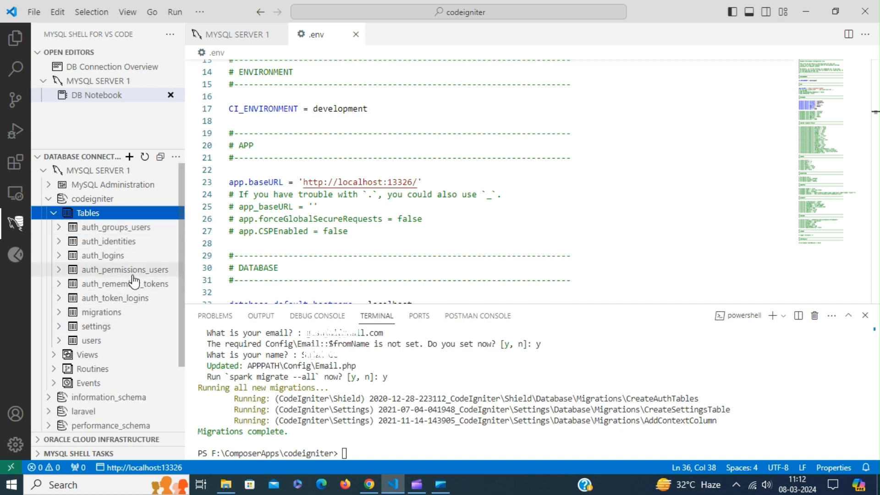
mouse_move(124, 270)
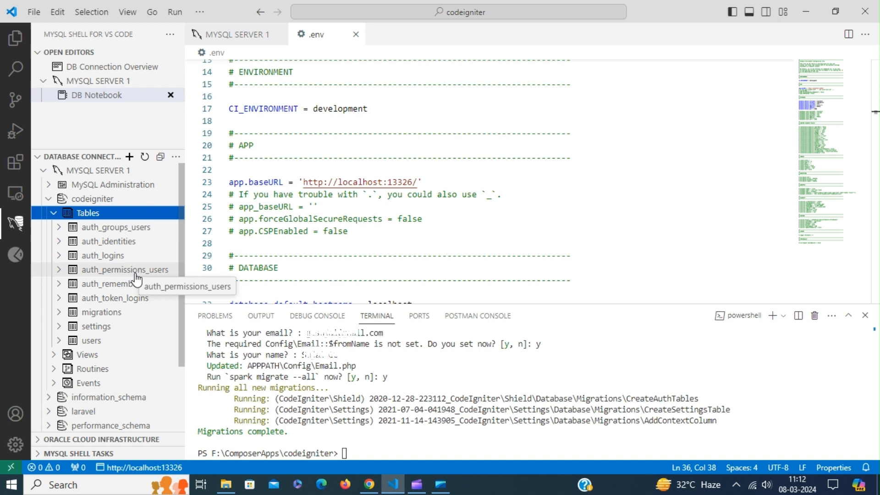
mouse_move(15, 39)
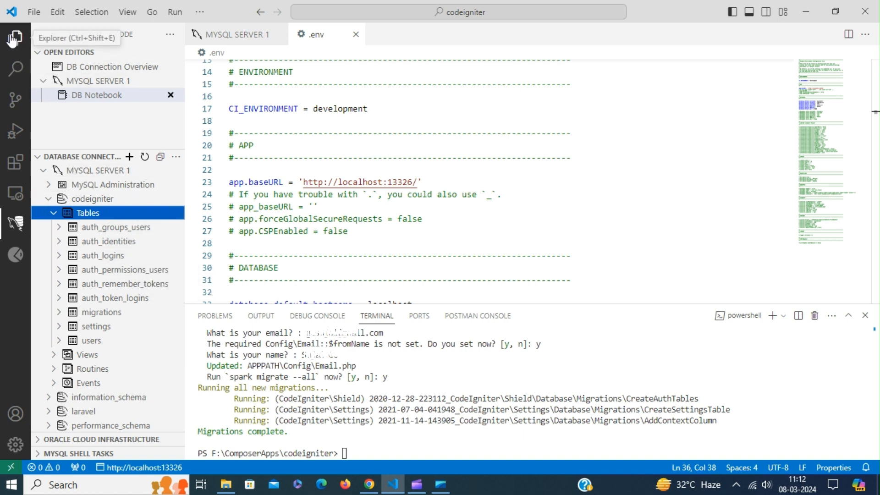
- Return to the project files via the Explorer icon
left_click(14, 37)
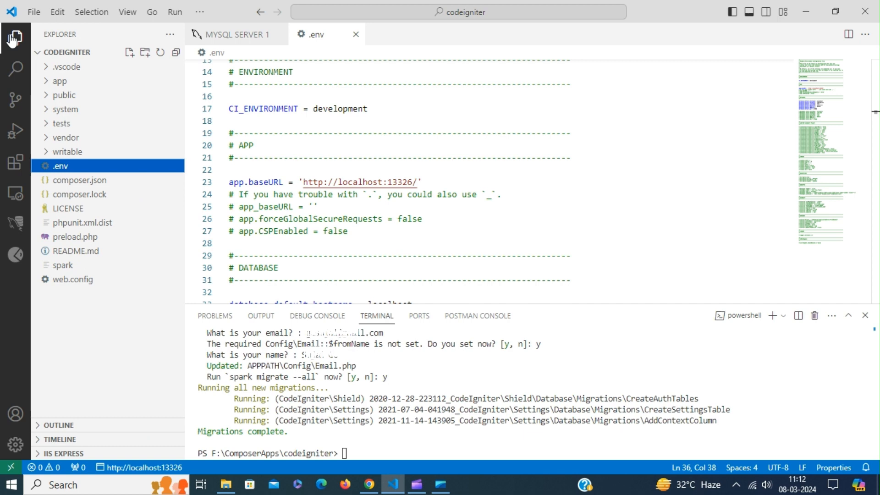
mouse_move(324, 225)
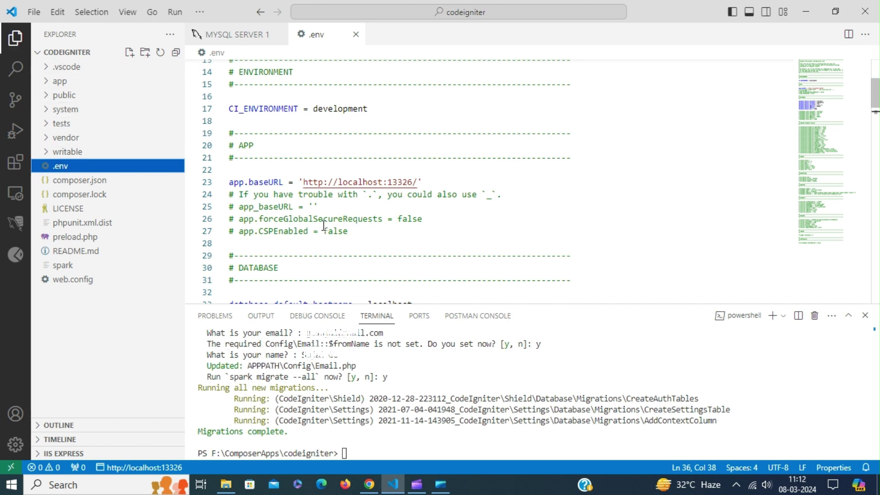
mouse_move(367, 471)
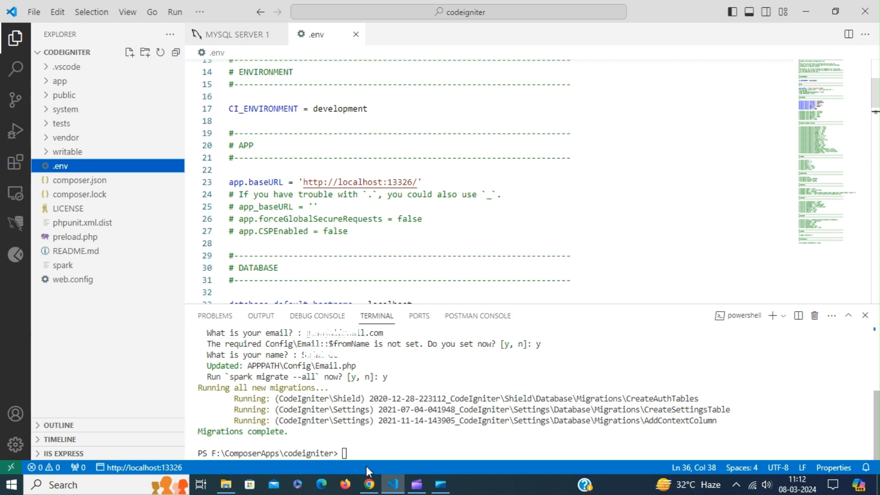
- Reload the localhost:13326 CodeIgniter welcome page in Chrome
left_click(368, 484)
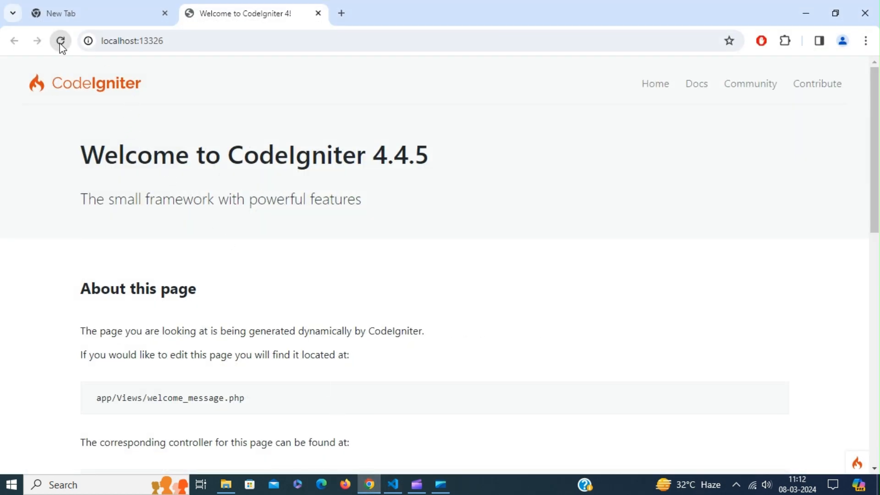
left_click(60, 41)
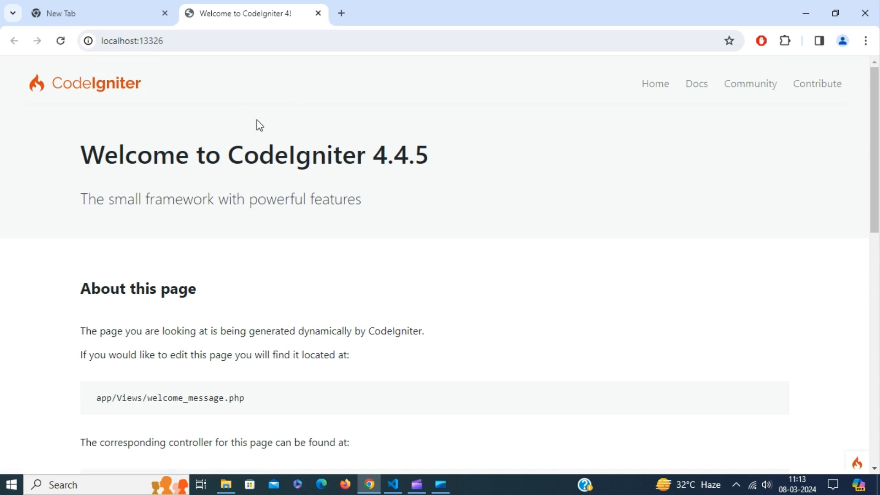
mouse_move(370, 484)
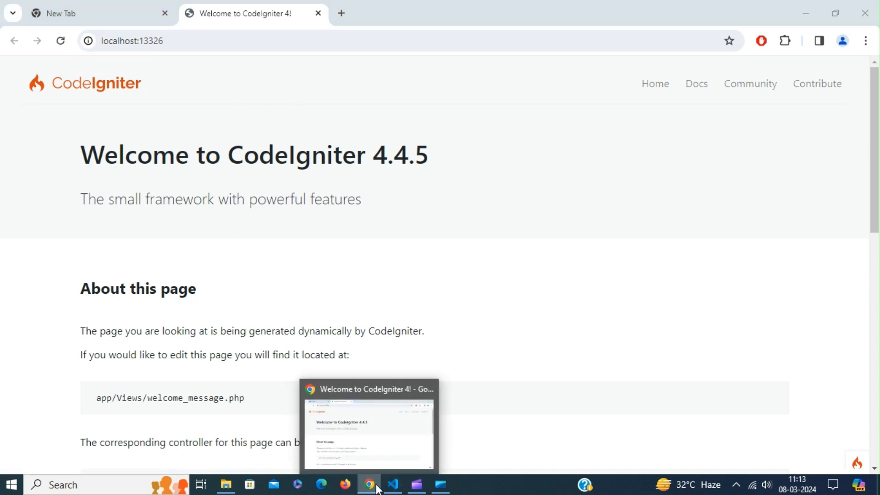
- Open app/Config/Filters.php and scroll to its aliases and globals filter lists
left_click(393, 484)
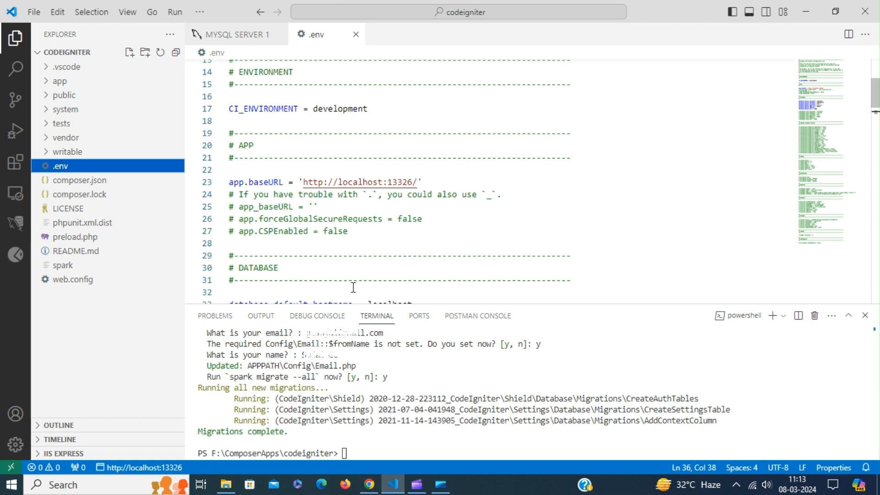
left_click(59, 81)
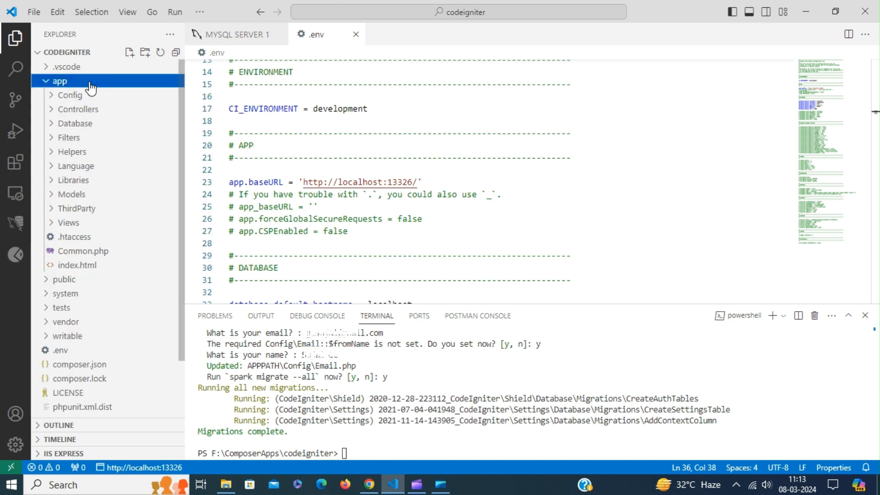
left_click(71, 94)
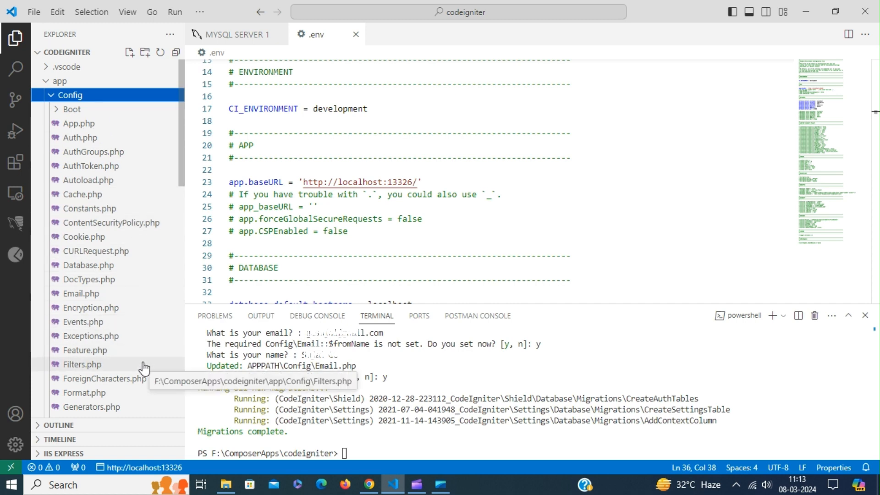
left_click(83, 364)
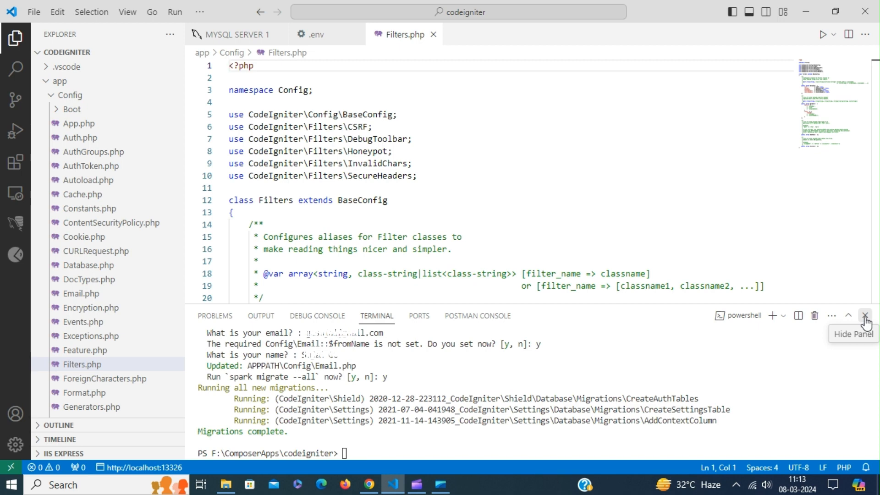
left_click(865, 315)
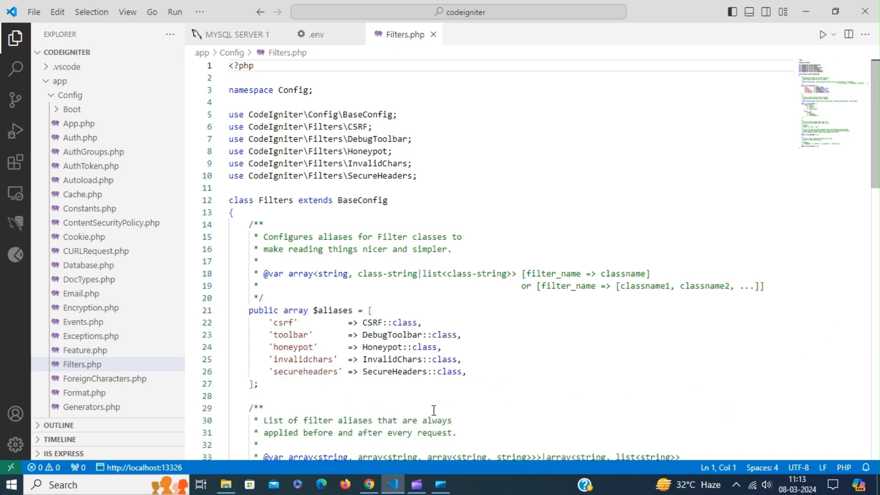
mouse_move(471, 283)
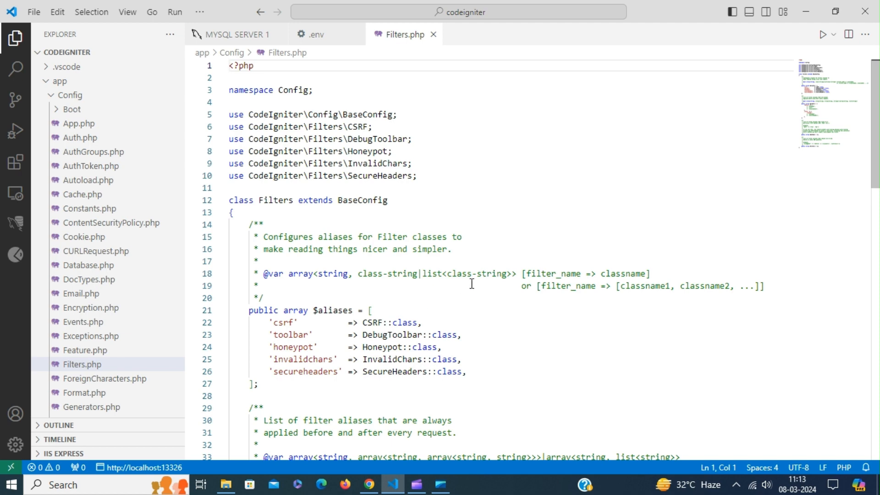
scroll("down", 3)
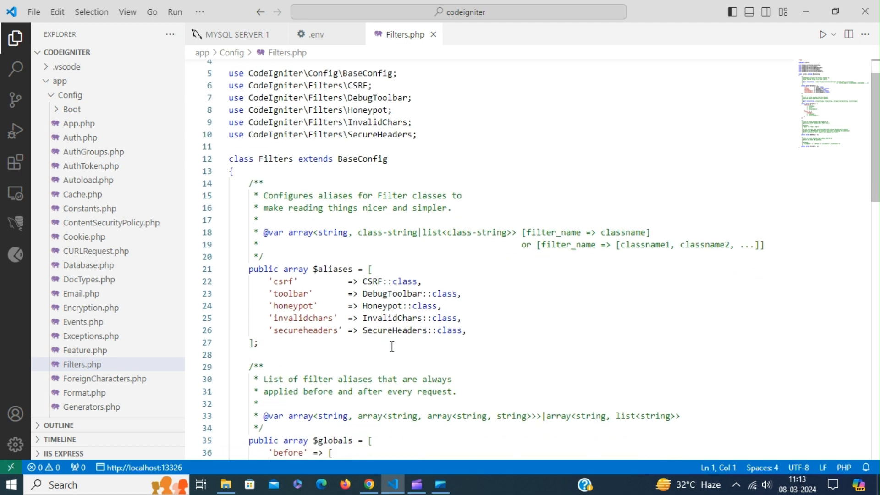
scroll("down", 3)
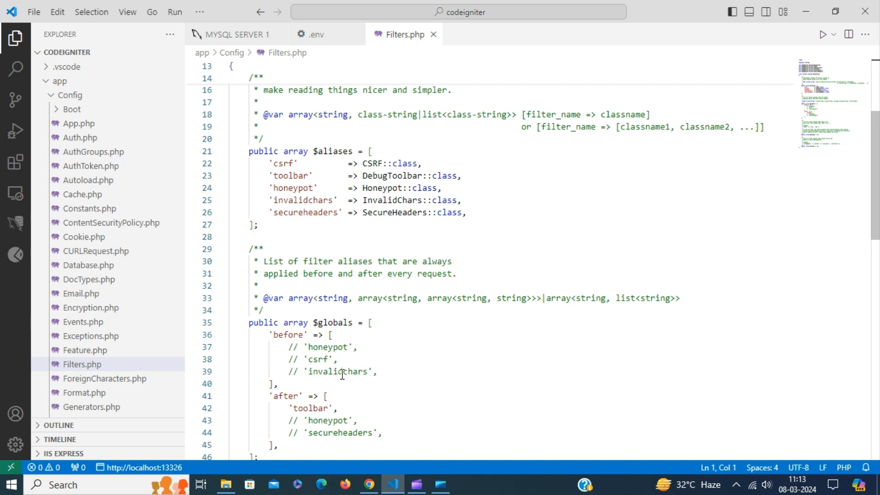
mouse_move(342, 486)
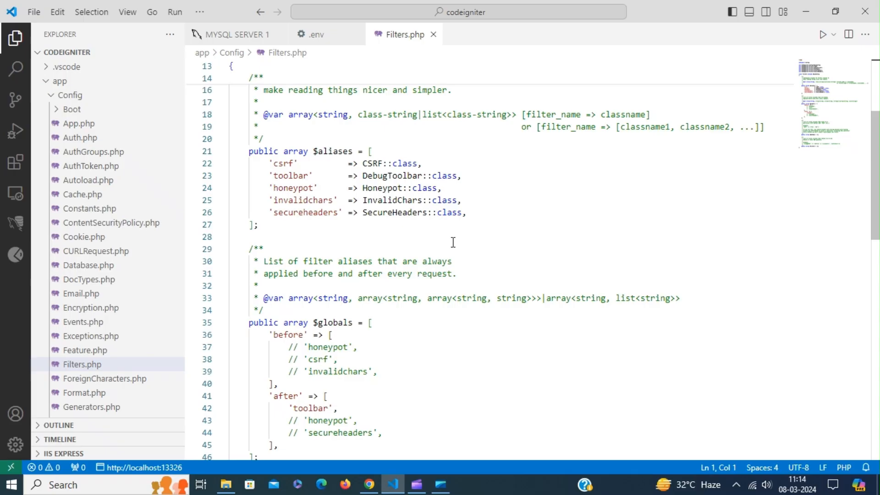
- Paste the Shield aliases (session, tokens, hmac, chain, auth-rates, group, permission, force-reset, jwt) after secureheaders
left_click(469, 212)
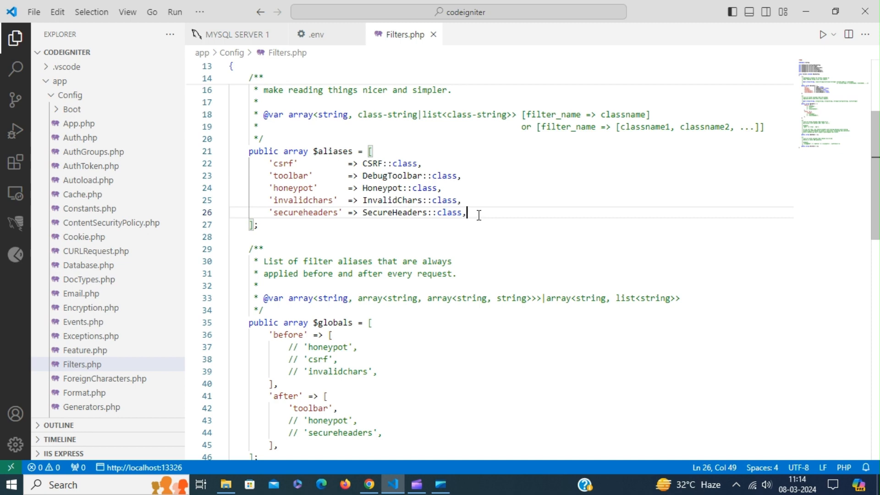
key("Enter")
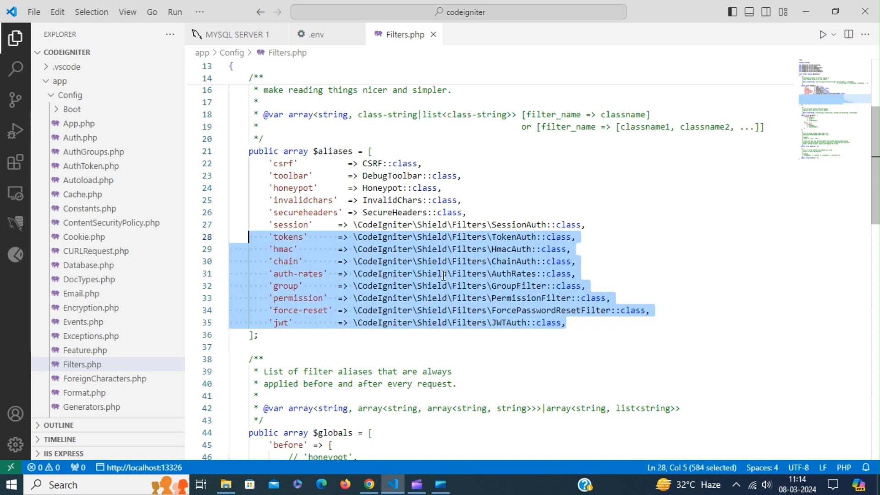
left_click(653, 277)
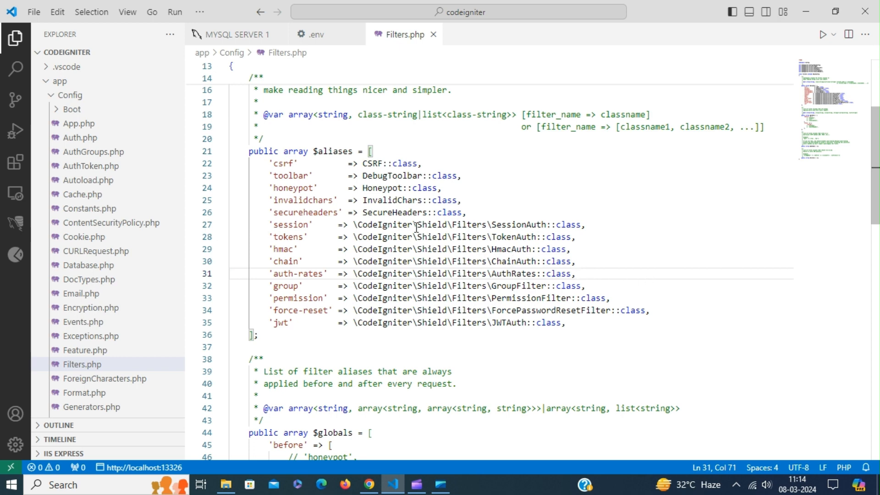
mouse_move(474, 247)
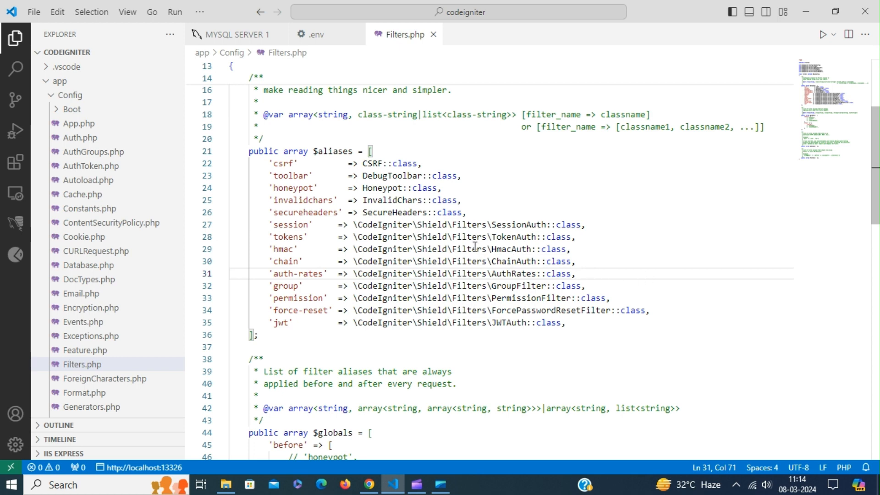
scroll("down", 3)
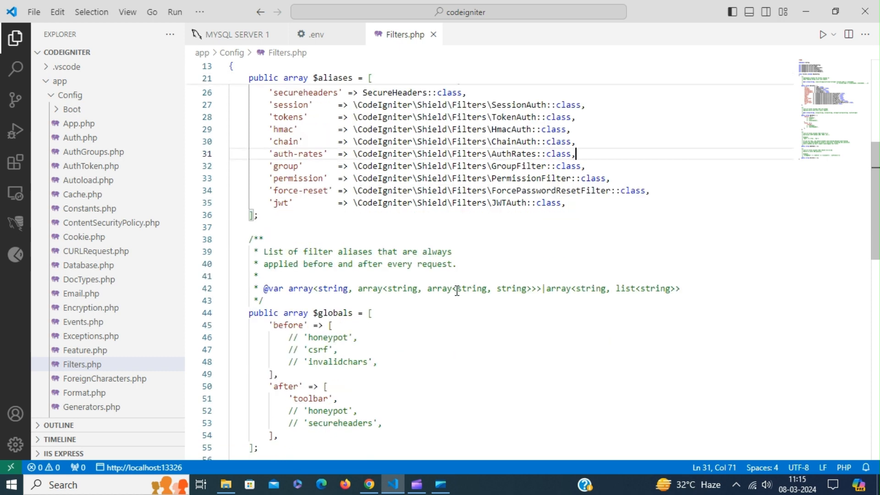
scroll("down", 3)
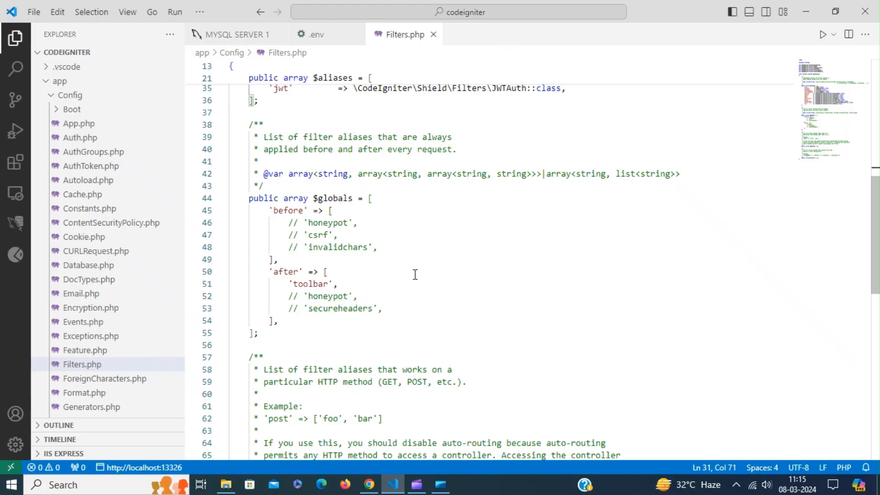
- Add 'session' => ['except' => ['login*', 'register', 'auth/a/*', 'logout']] after invalidchars in globals before
left_click(380, 247)
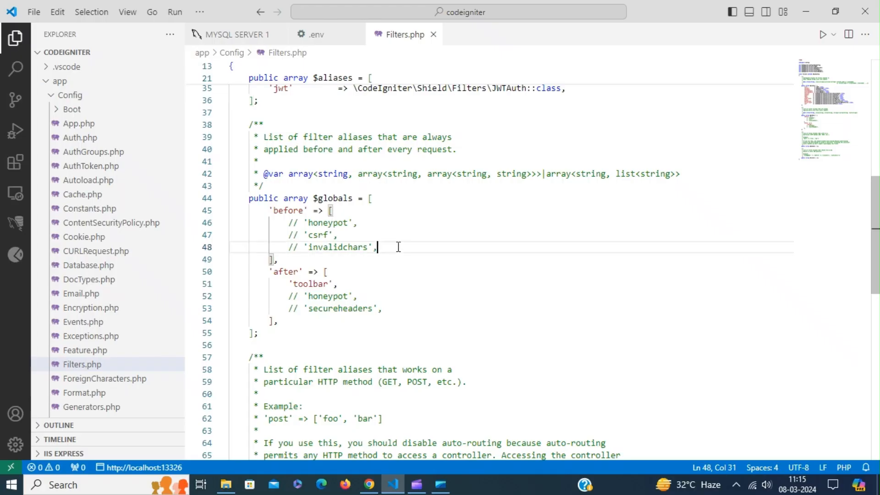
mouse_move(444, 274)
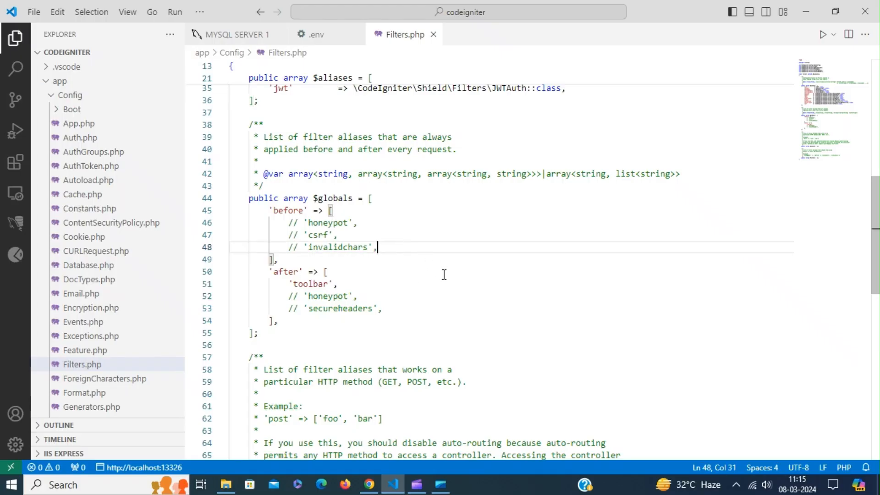
type("'session' => ['except' => ['login*', 'register', 'auth/a/*', 'logout']],")
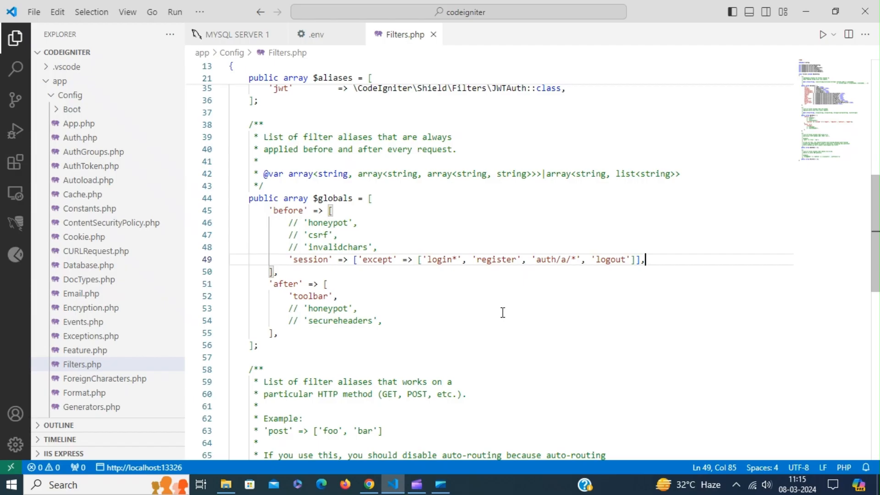
scroll("down", 3)
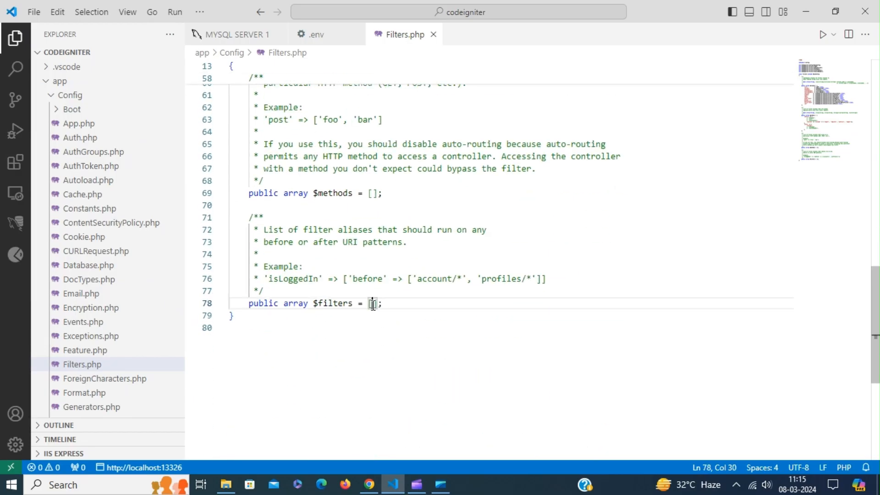
- Add 'auth-rates' => ['before' => ['login*', 'register', 'auth/*']] to the $filters array
type("'auth-rates' => [")
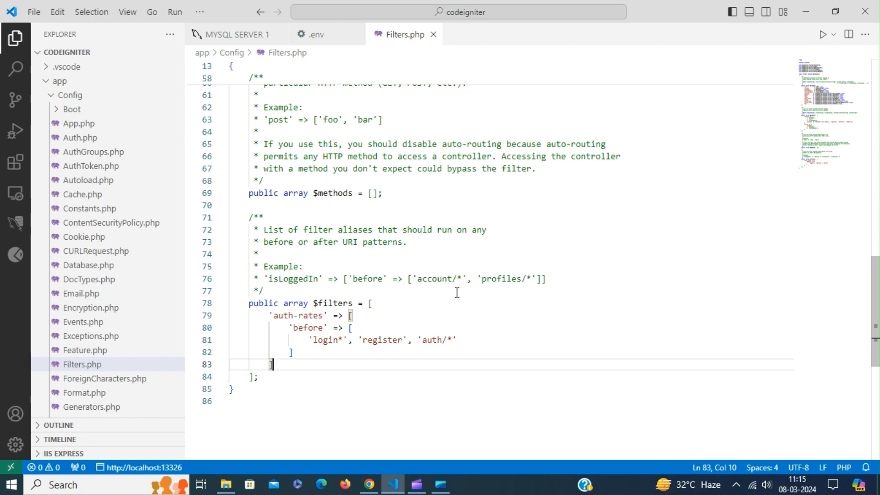
mouse_move(374, 459)
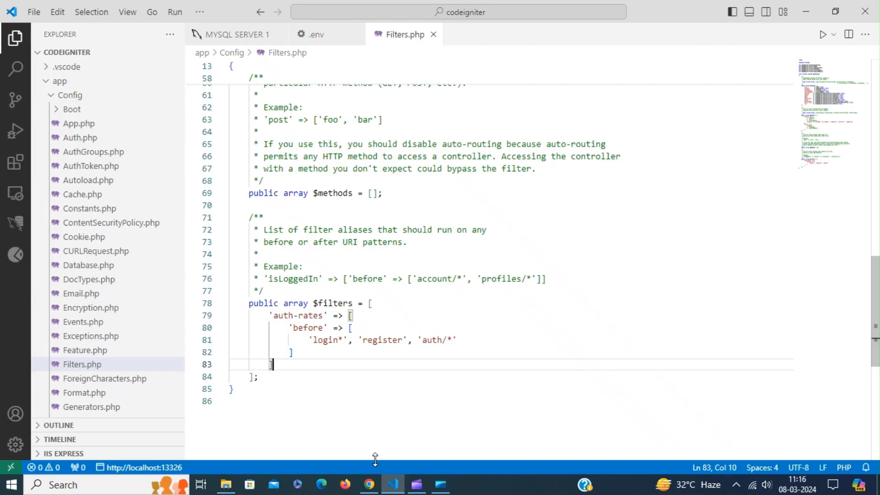
mouse_move(411, 382)
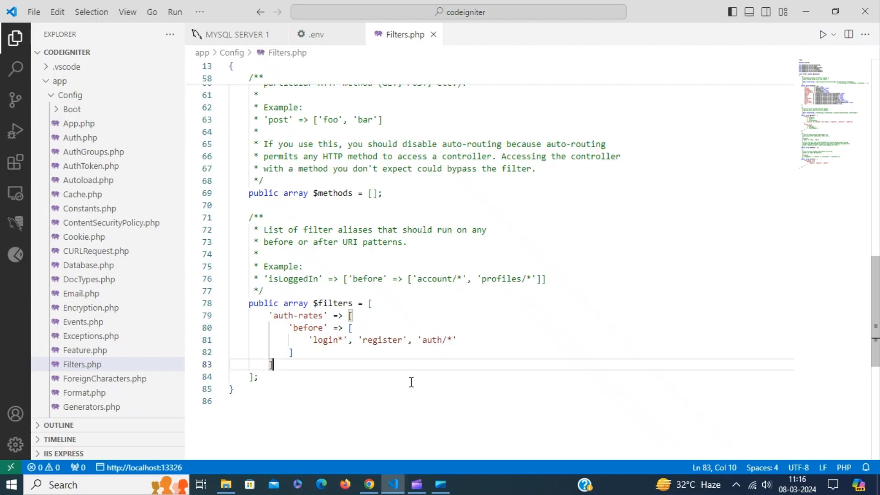
- Add a force-reset global filter excepting login*, register, auth/a/*, change-password and logout under session
scroll("up", 3)
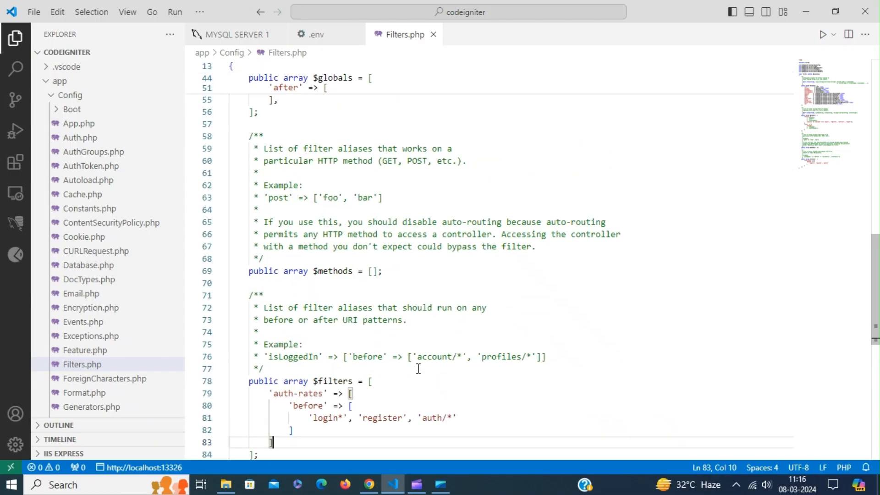
scroll("up", 3)
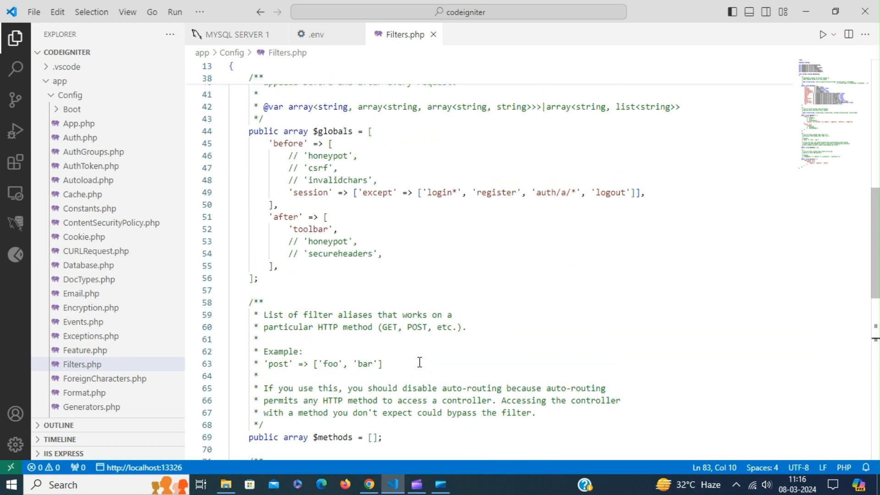
scroll("up", 3)
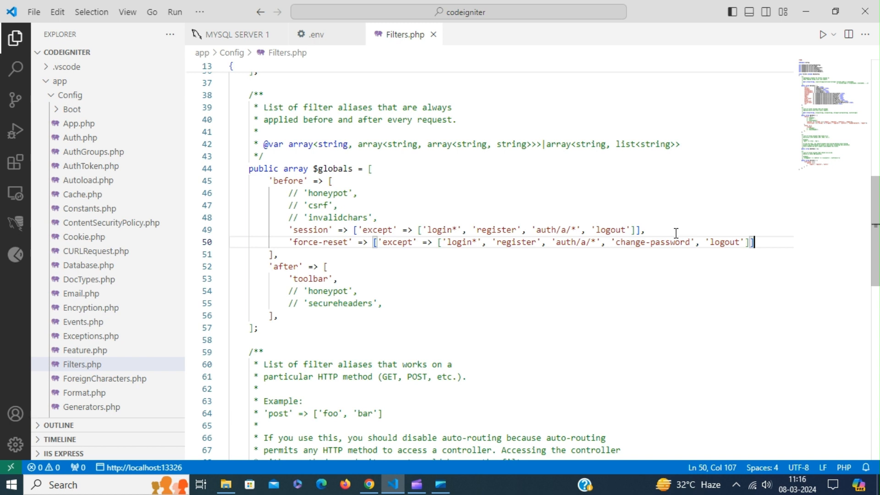
mouse_move(521, 303)
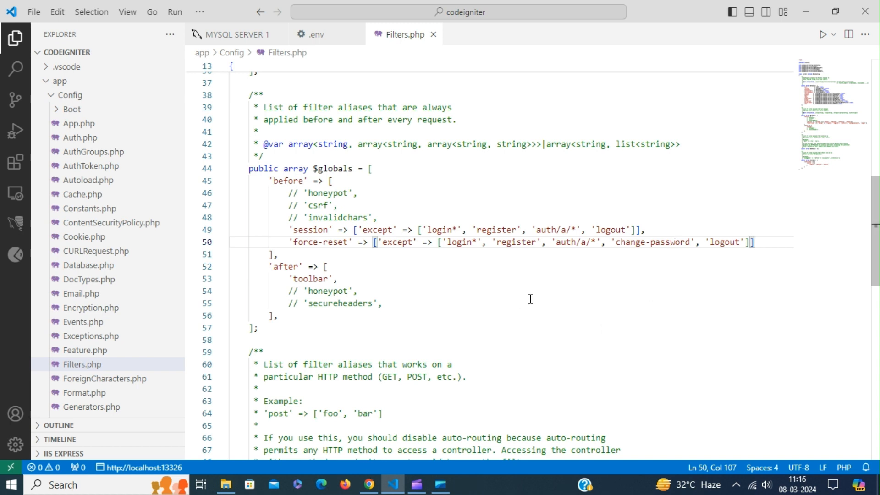
mouse_move(369, 484)
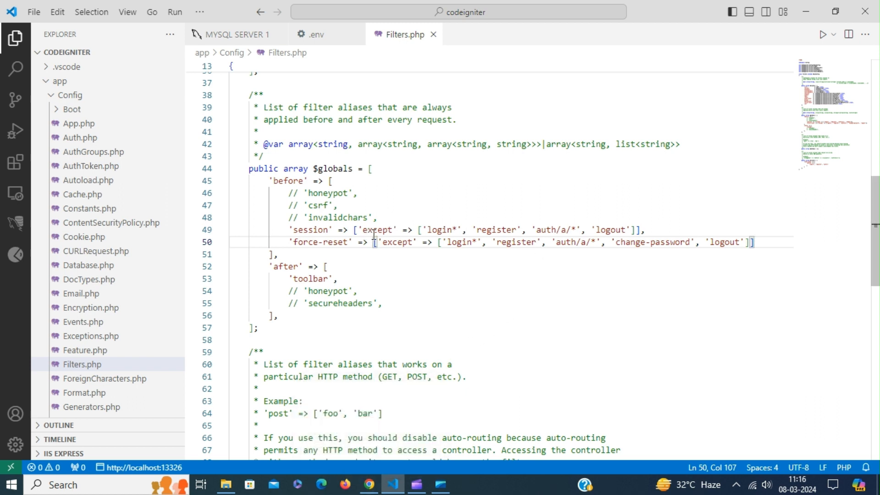
mouse_move(451, 274)
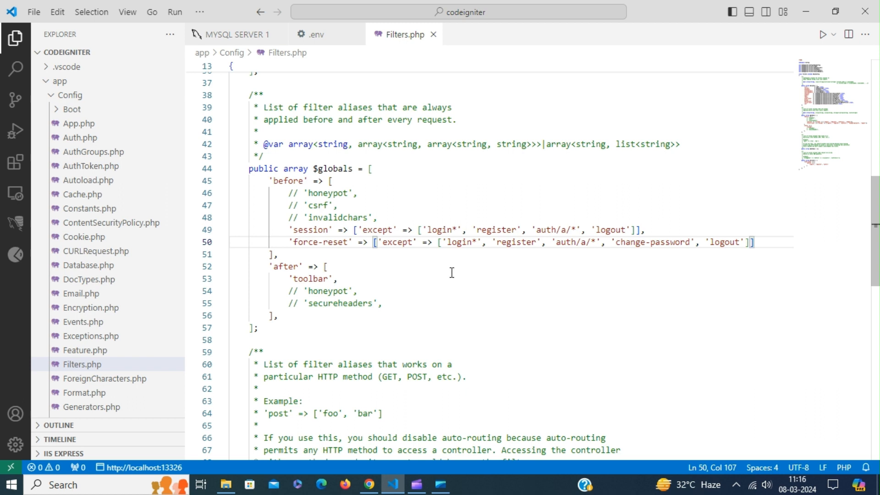
mouse_move(479, 305)
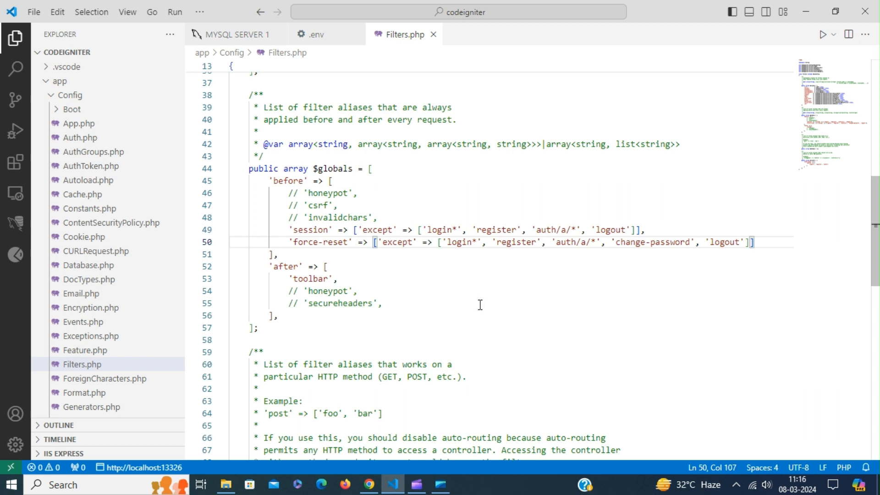
mouse_move(485, 375)
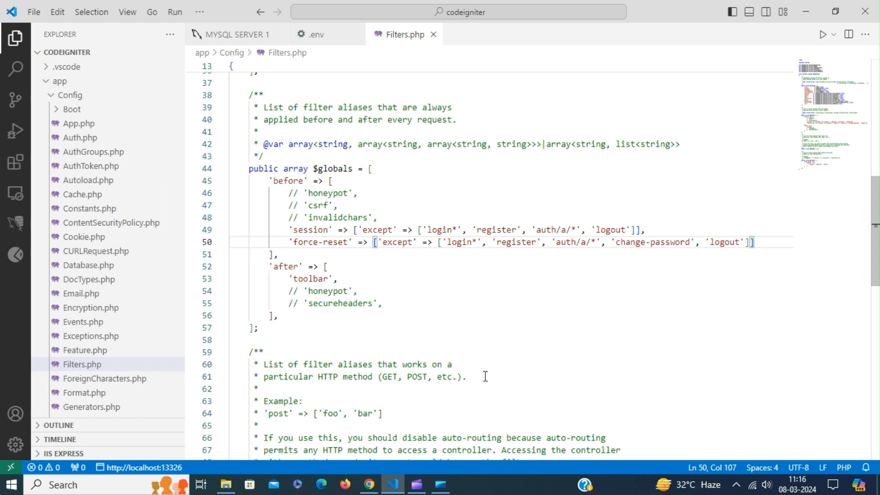
- Visit localhost:13326/index.php/login in Chrome, which returns a 404 no-route error
left_click(369, 484)
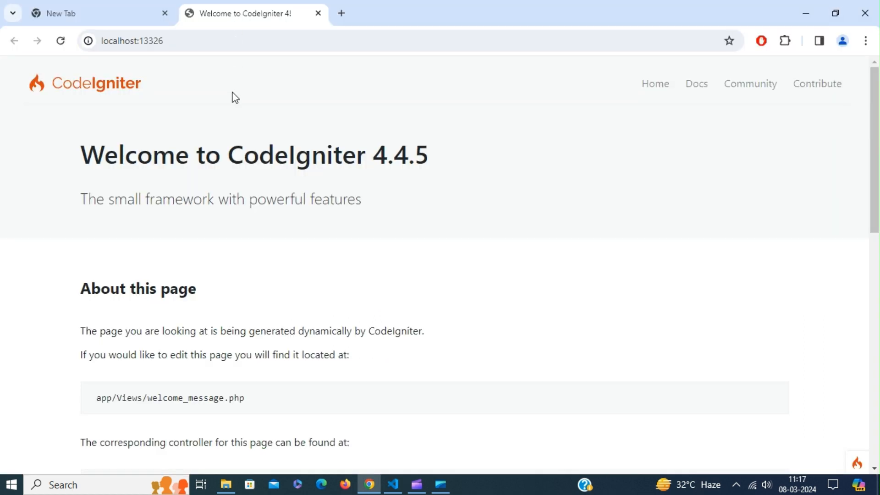
left_click(61, 41)
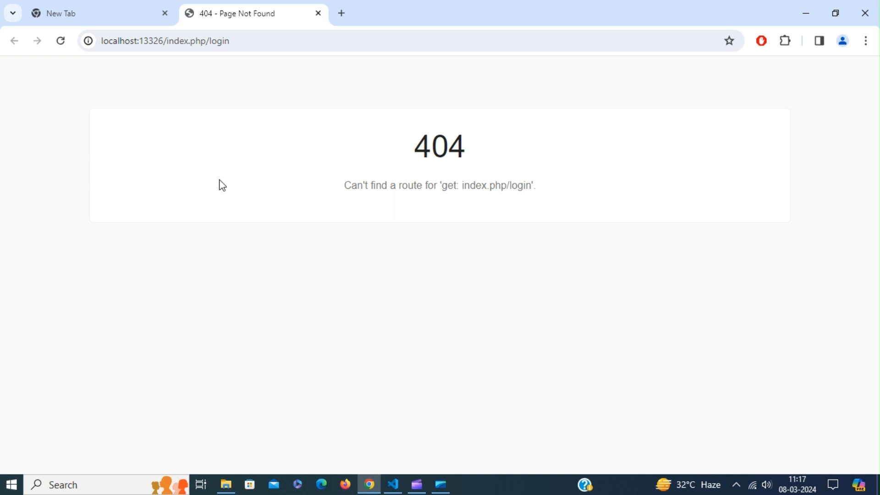
mouse_move(441, 198)
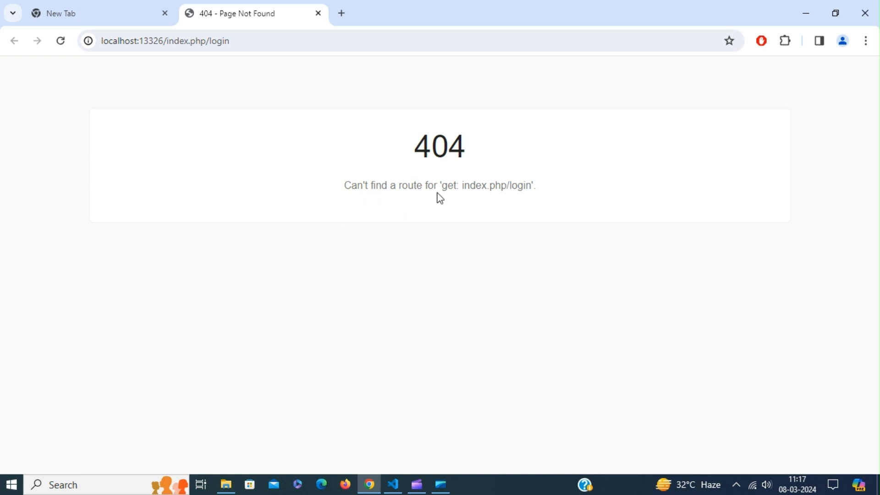
mouse_move(380, 478)
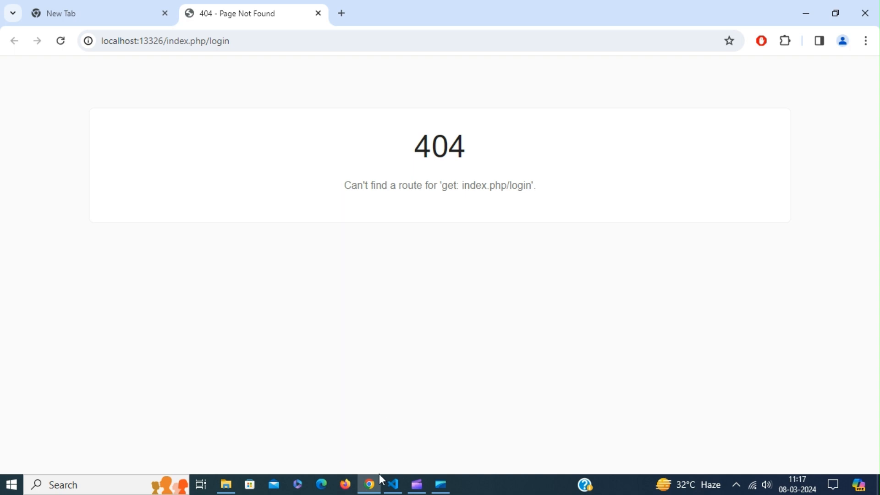
left_click(393, 484)
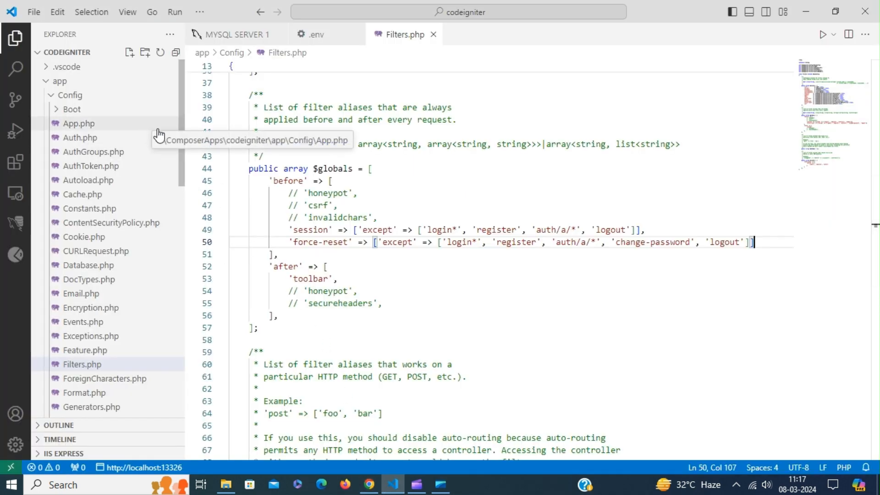
mouse_move(183, 136)
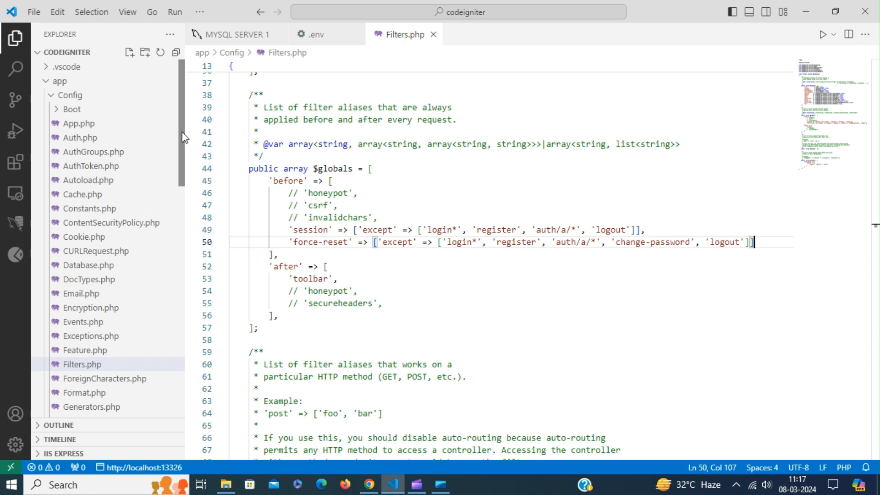
- View web.config's Clean URL rewrite rule and expand the app/Config folder in the Explorer
scroll("down", 3)
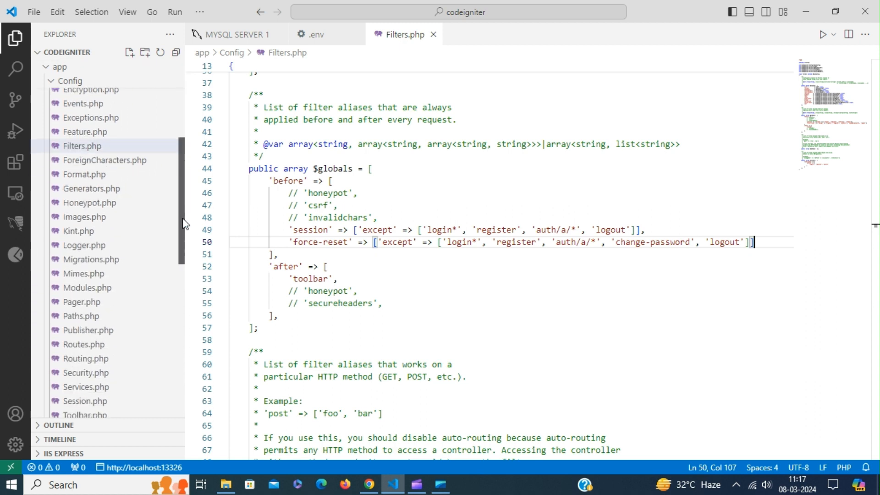
scroll("down", 3)
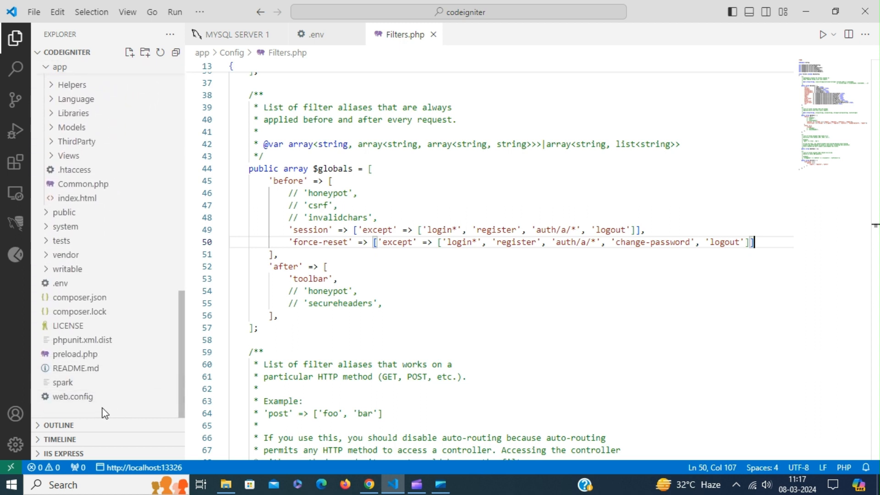
double_click(71, 396)
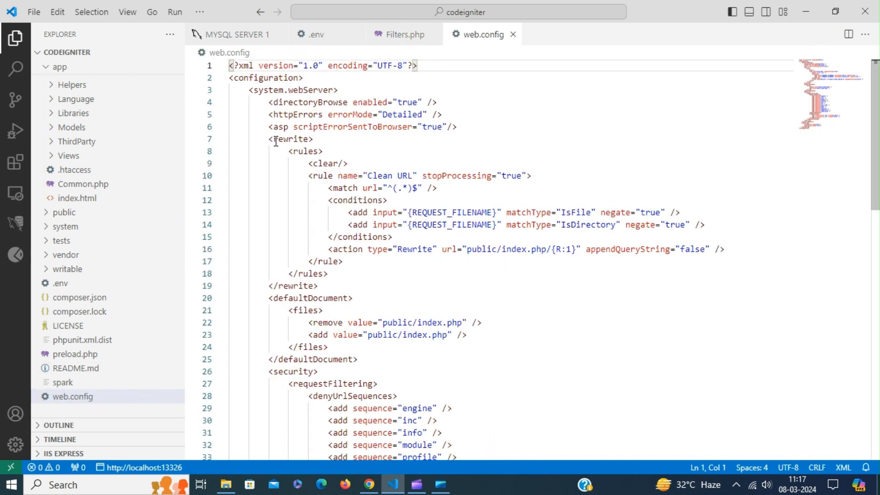
mouse_move(541, 252)
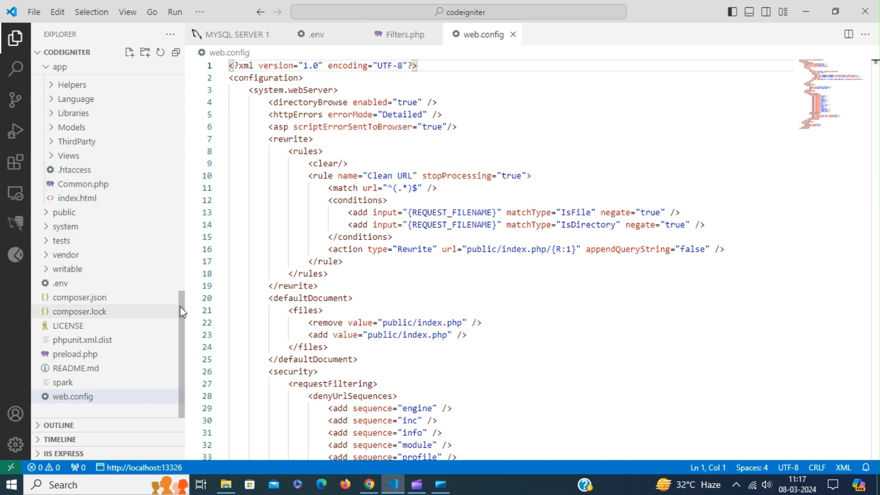
left_click(59, 81)
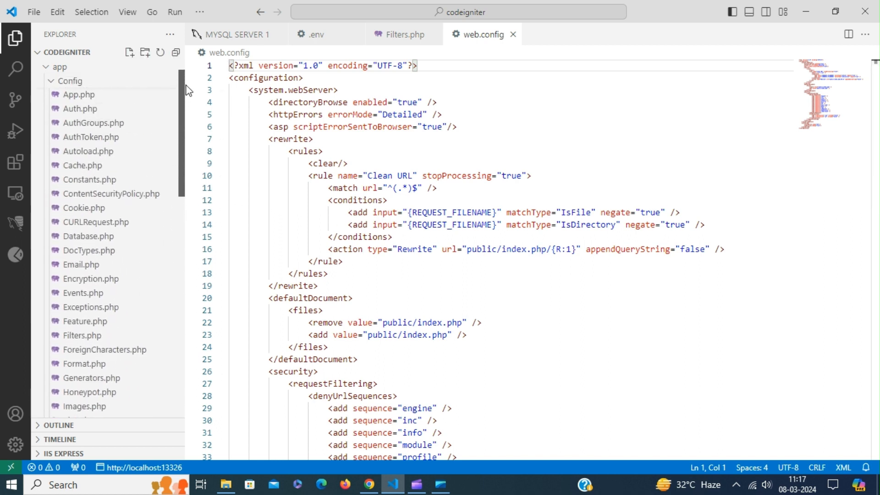
- Change $indexPage in app/Config/App.php from 'index.php' to an empty string
left_click(79, 123)
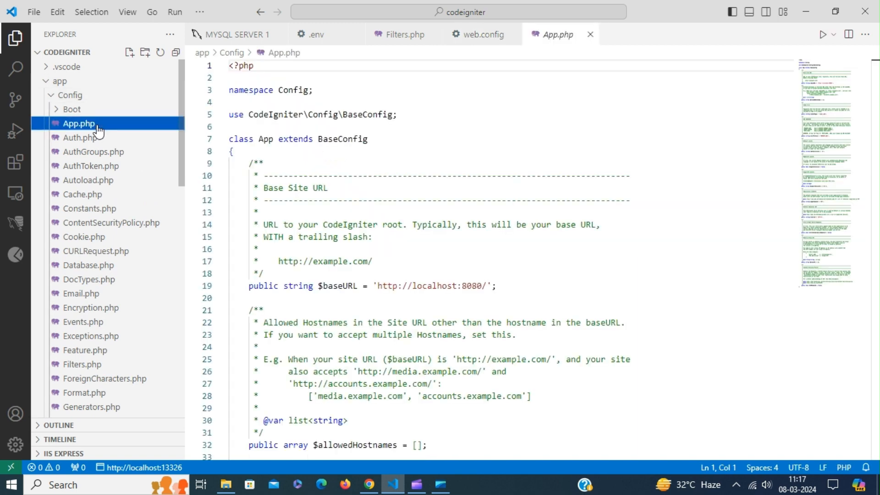
mouse_move(449, 311)
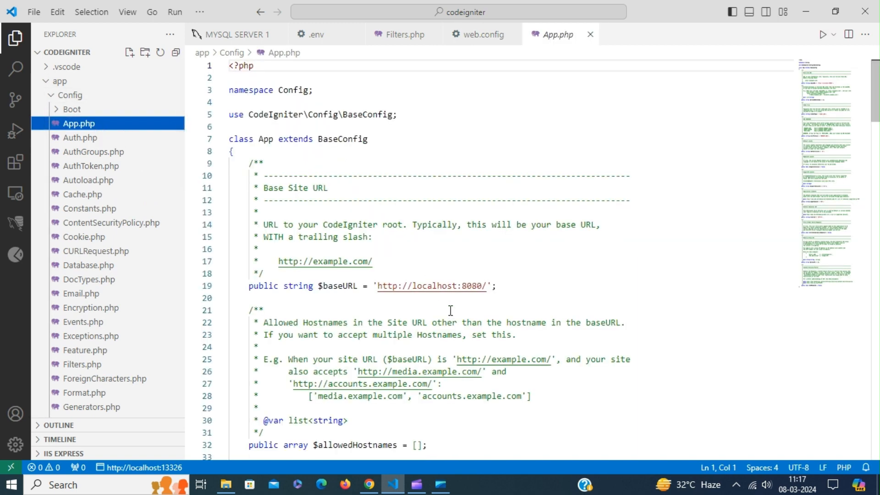
scroll("down", 3)
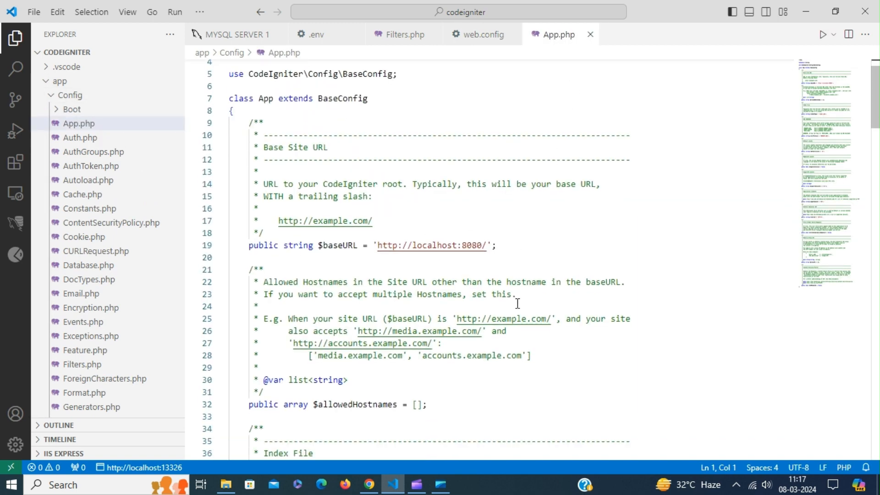
scroll("down", 3)
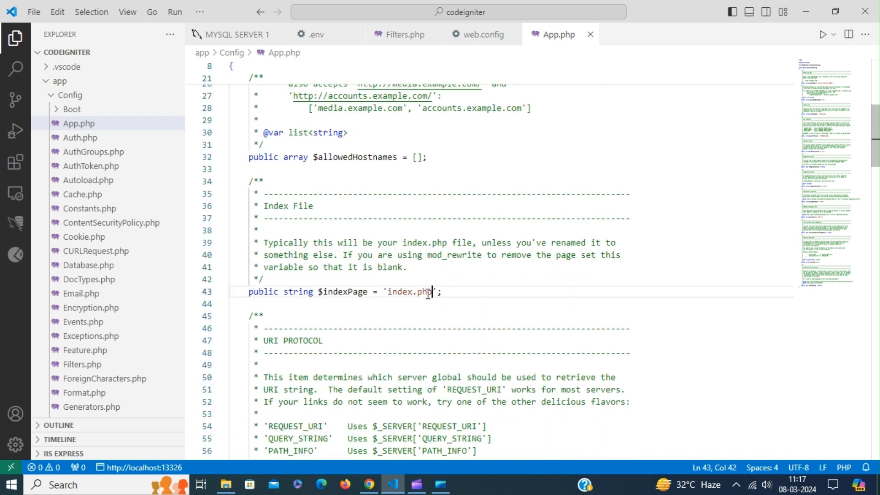
double_click(407, 292)
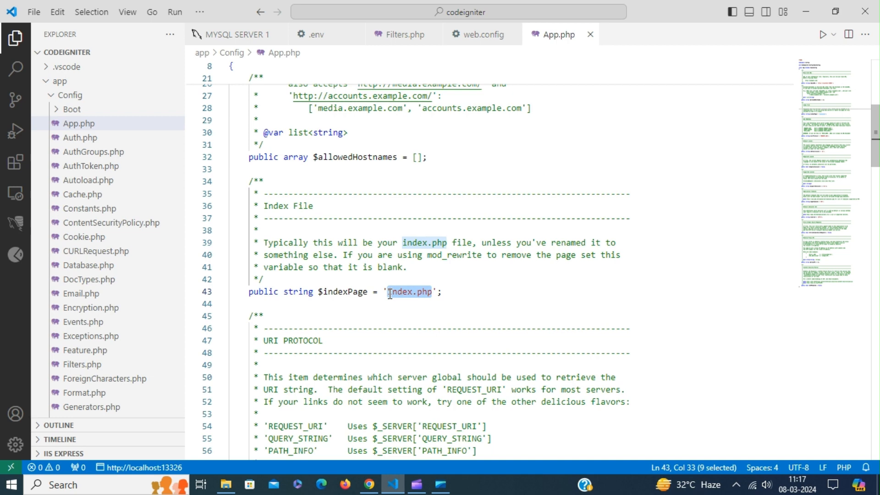
key("Delete")
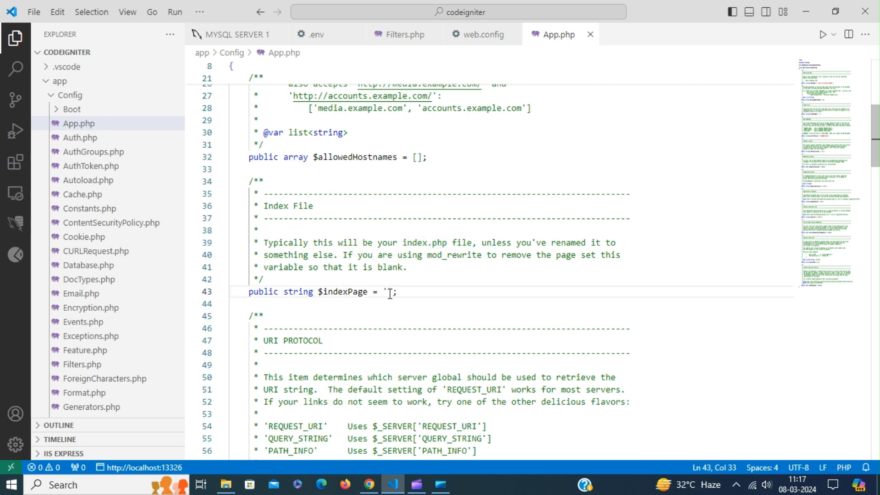
mouse_move(462, 394)
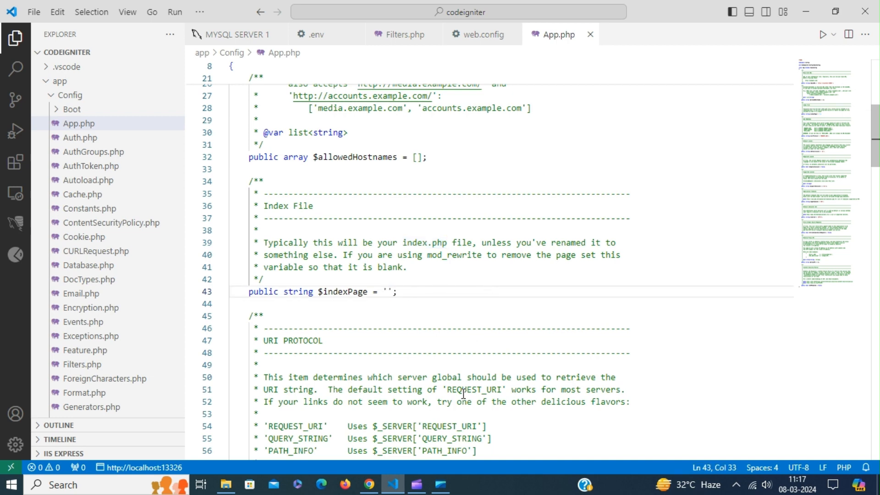
left_click(369, 484)
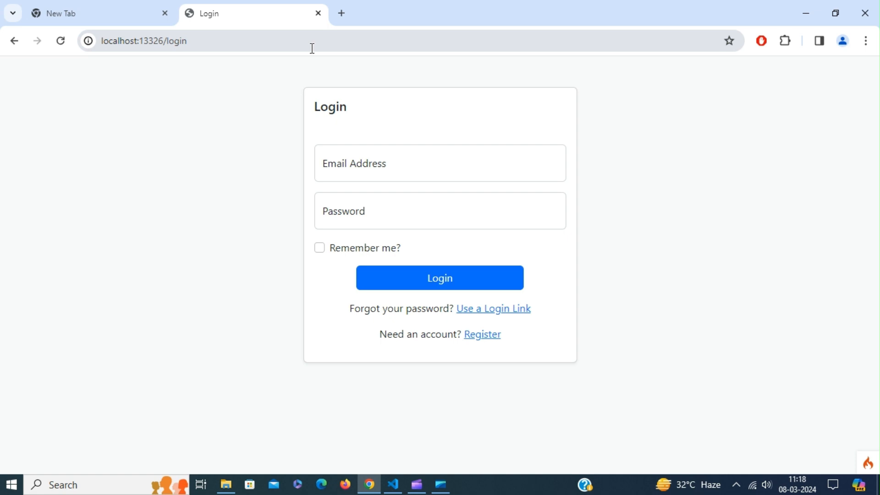
mouse_move(198, 156)
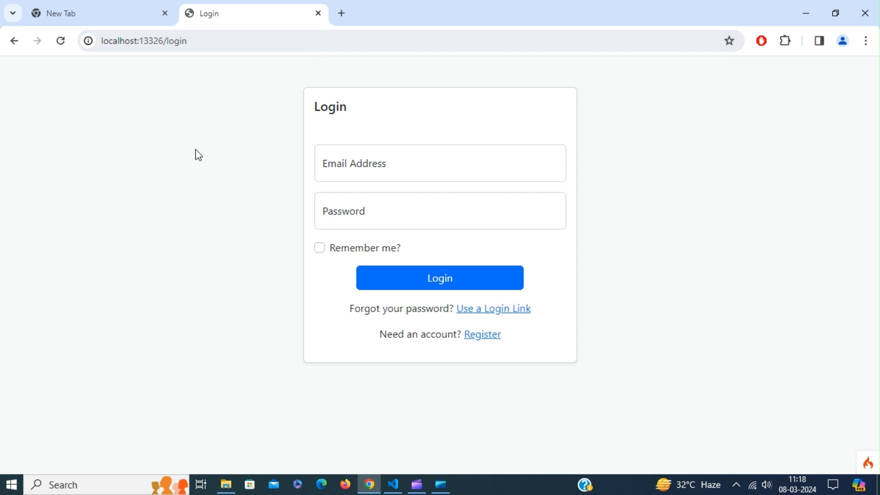
mouse_move(259, 256)
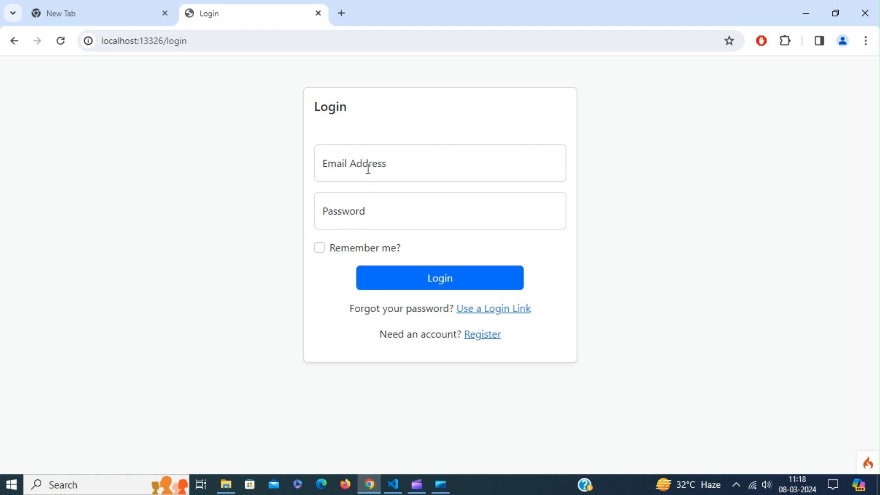
- Visit the Register and Use a Login Link pages from localhost:13326/login and return to Login
left_click(439, 211)
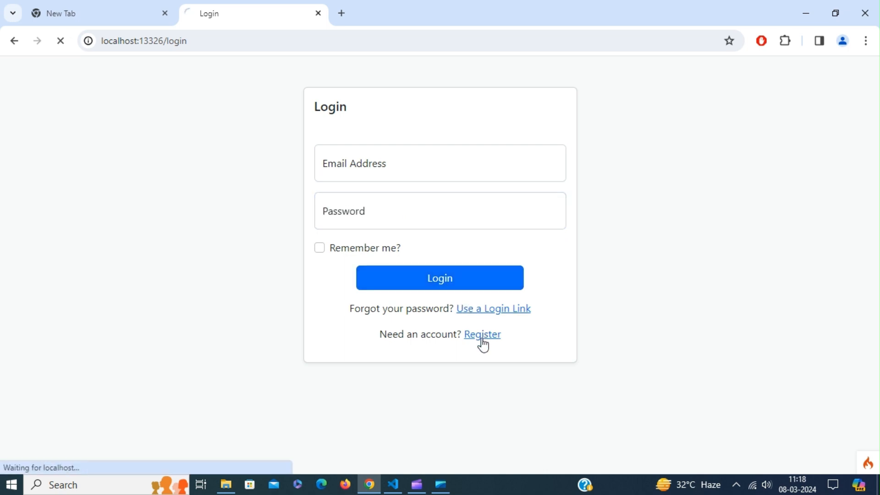
left_click(482, 333)
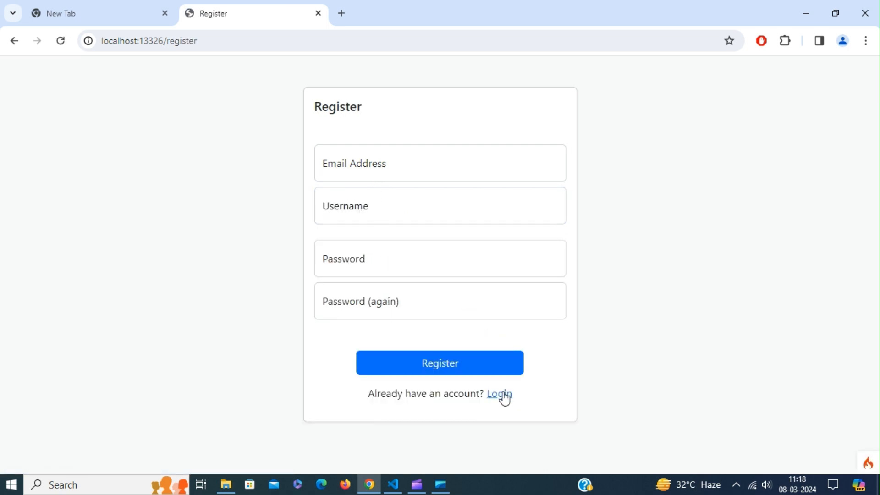
left_click(499, 393)
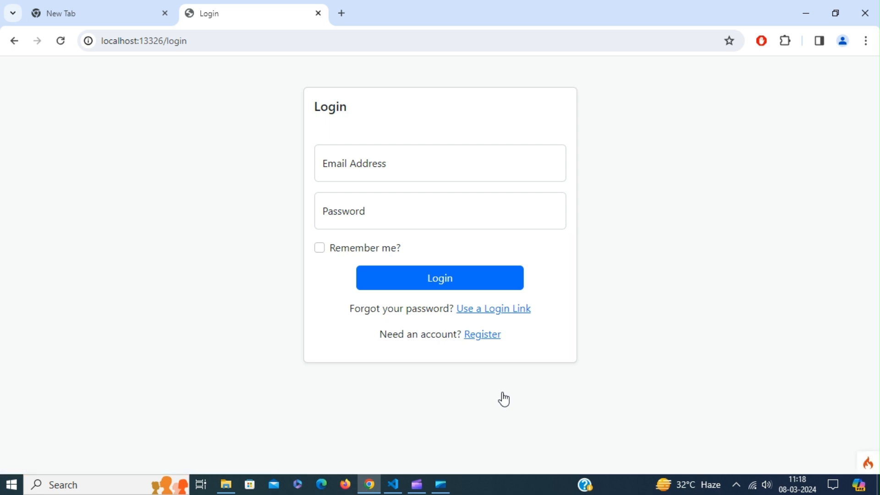
left_click(493, 308)
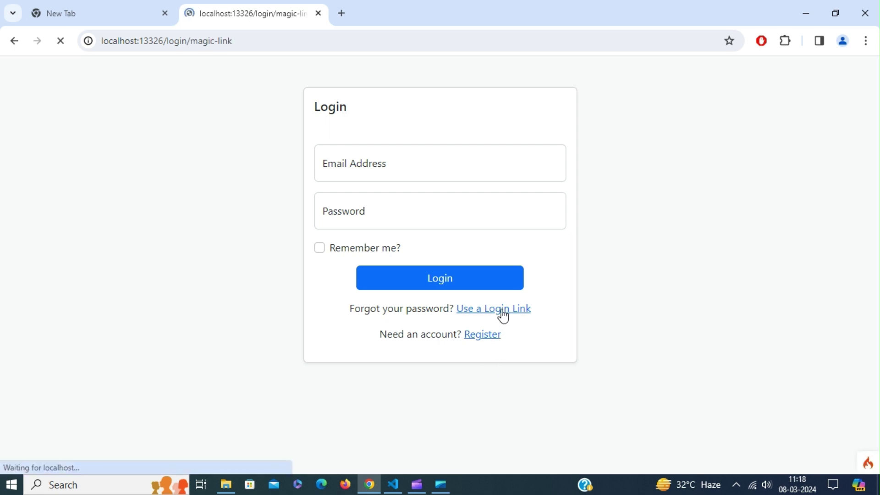
left_click(493, 308)
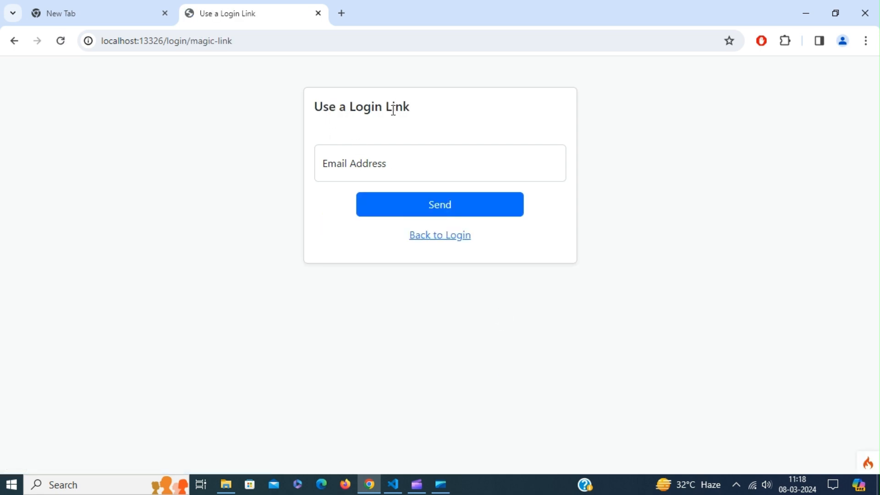
left_click(439, 203)
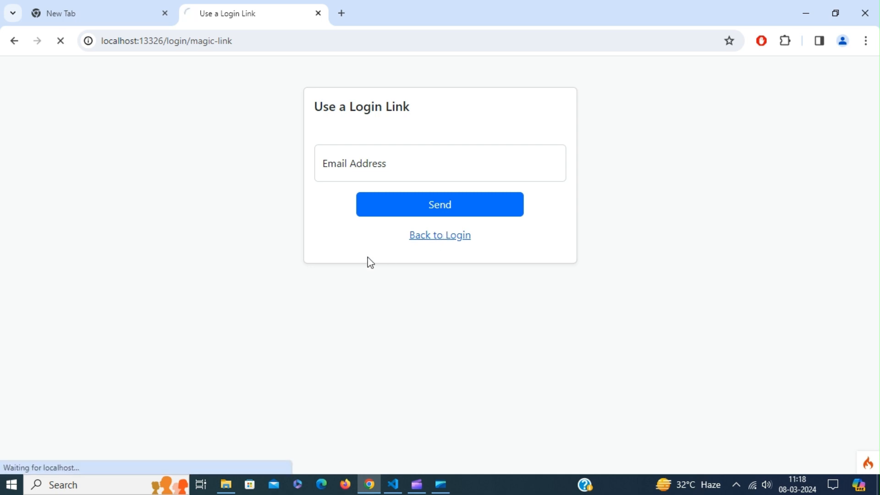
left_click(439, 234)
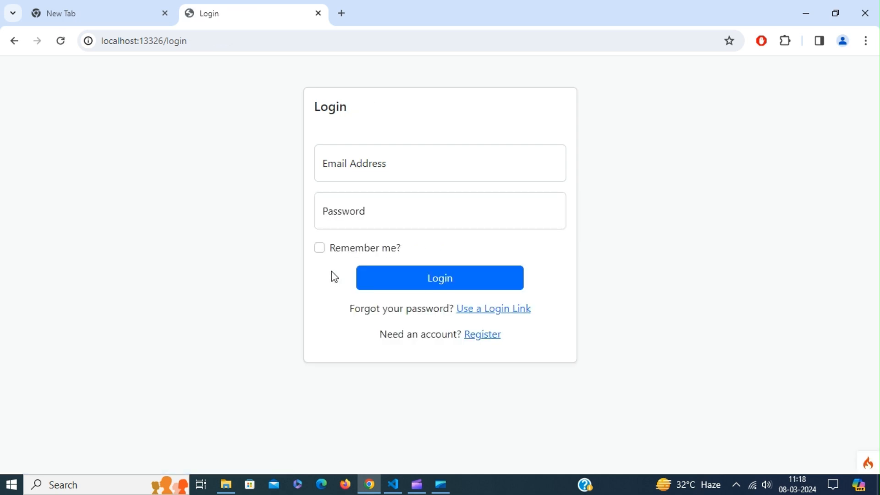
mouse_move(332, 231)
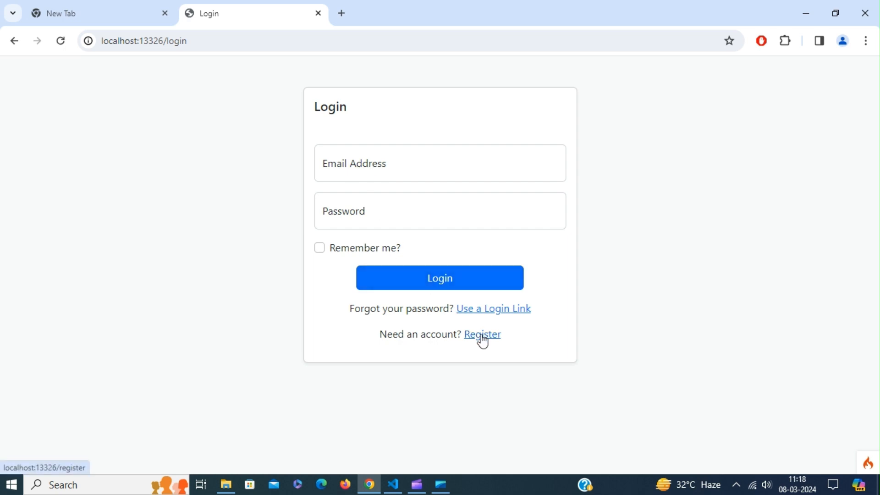
- Fill the registration form with email, username gcsujai and matching passwords
left_click(481, 334)
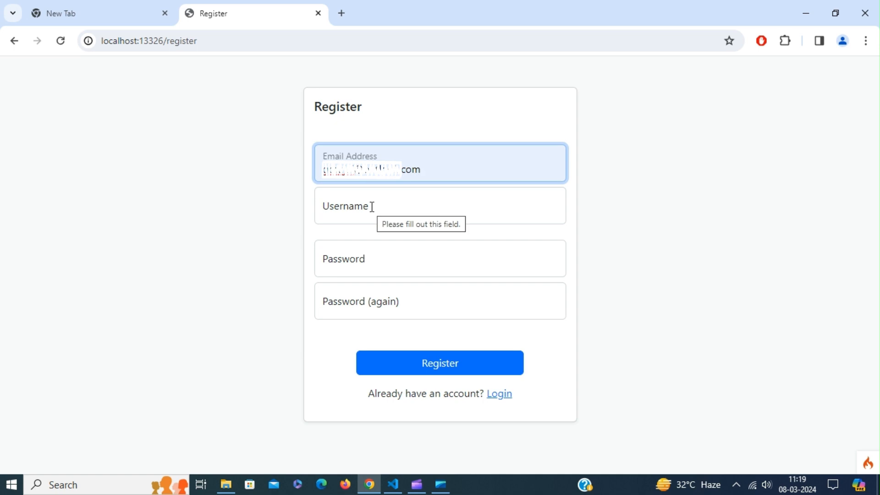
type("gcs")
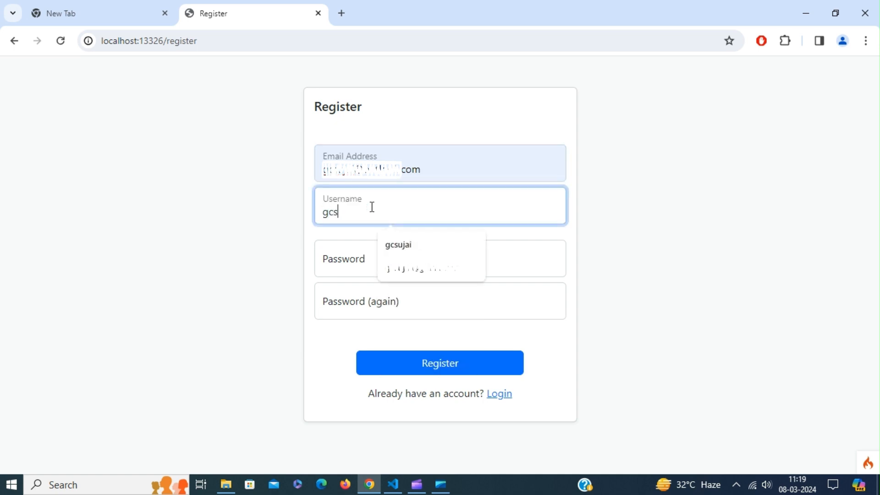
left_click(399, 245)
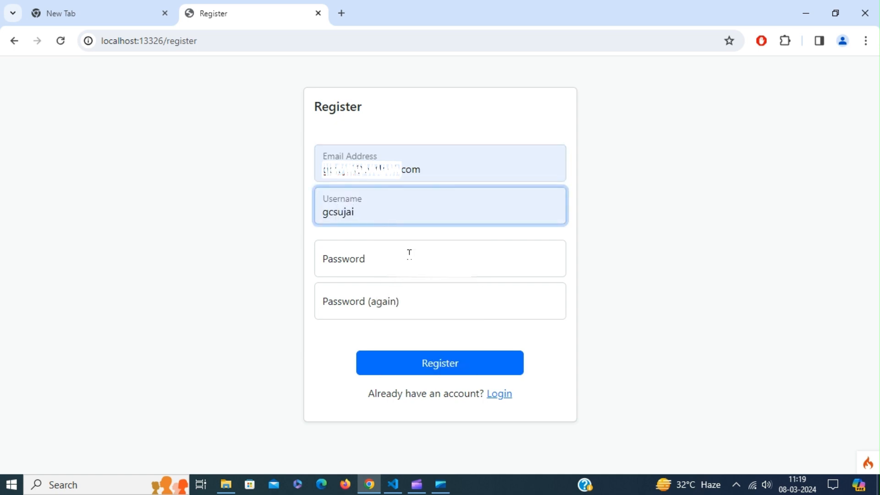
left_click(439, 258)
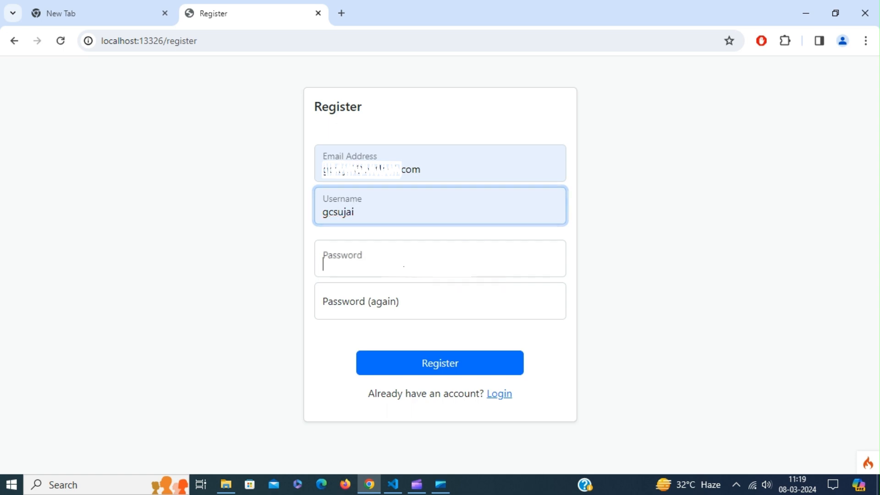
left_click(439, 259)
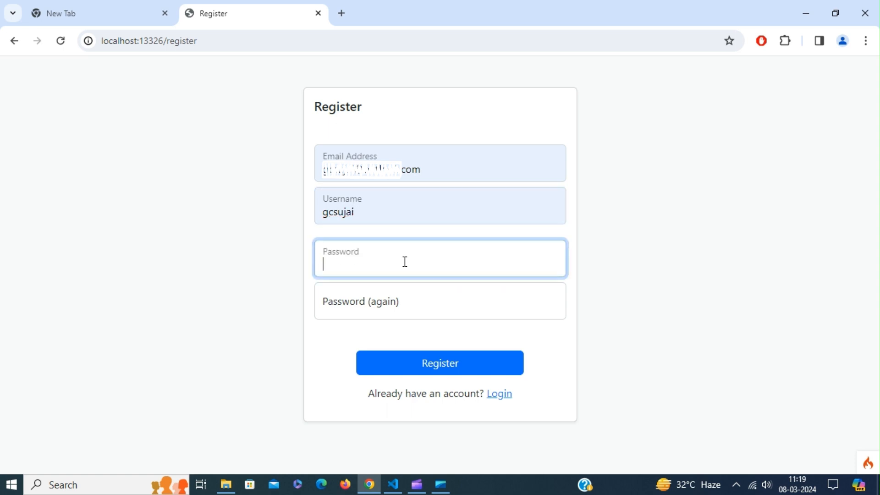
type("•••")
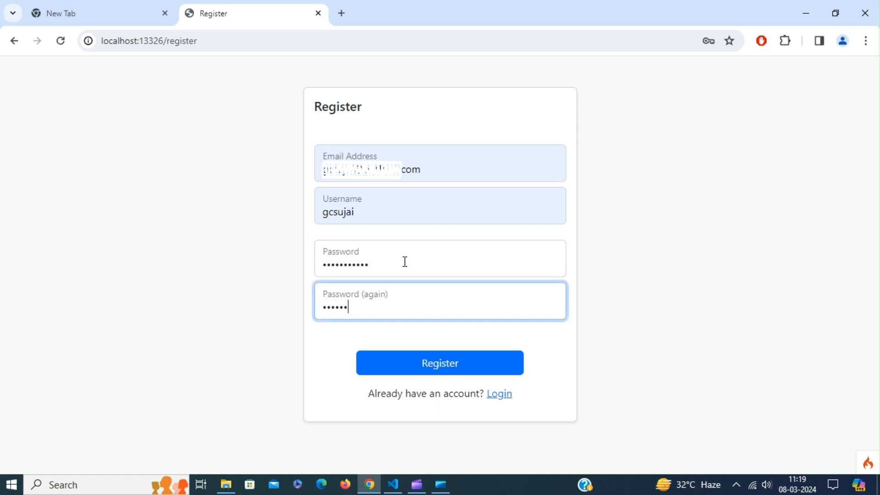
type("••")
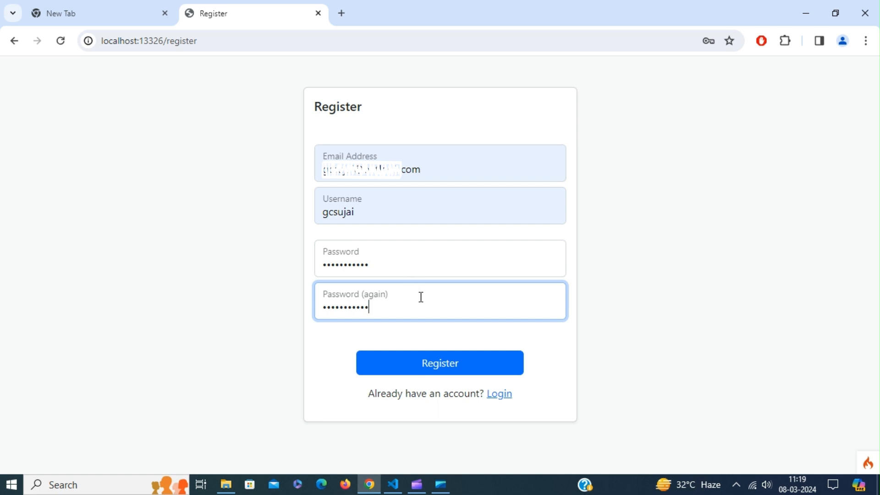
- Submit the registration and land on the Welcome to CodeIgniter home page
left_click(439, 363)
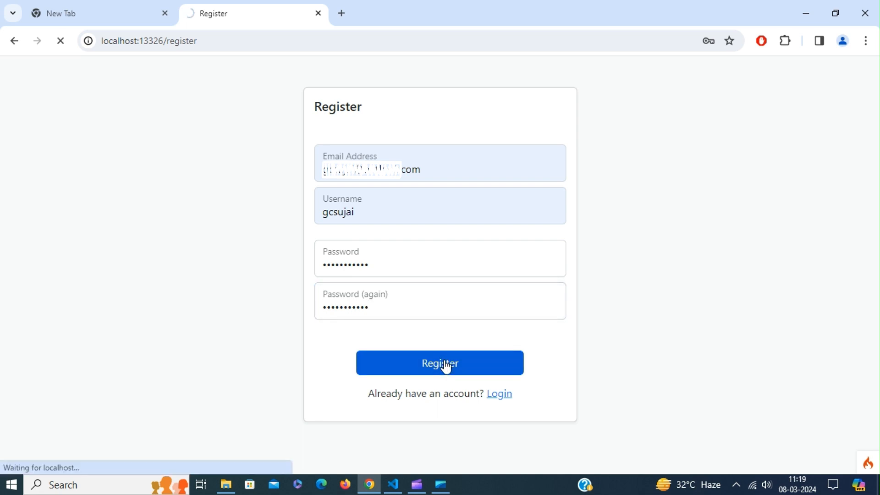
left_click(439, 362)
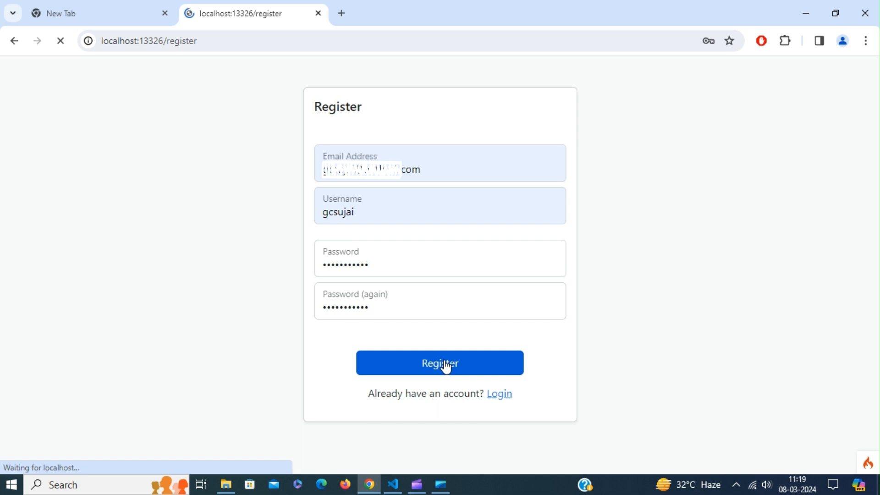
left_click(439, 363)
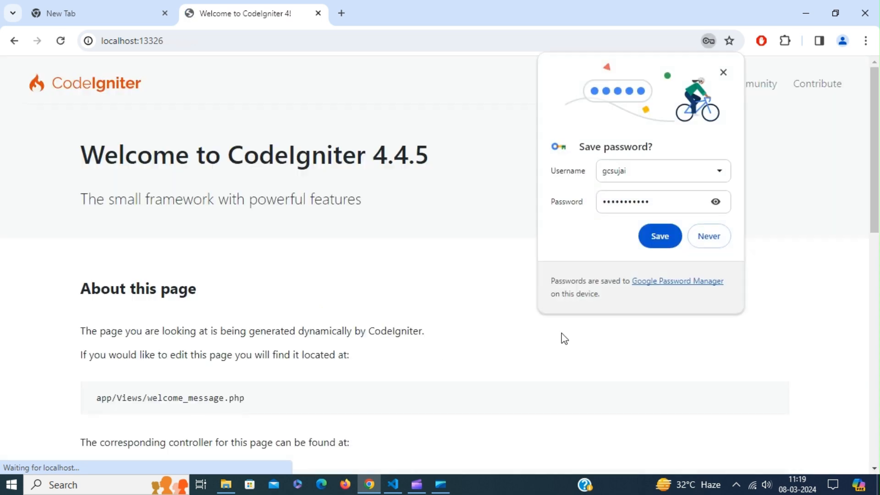